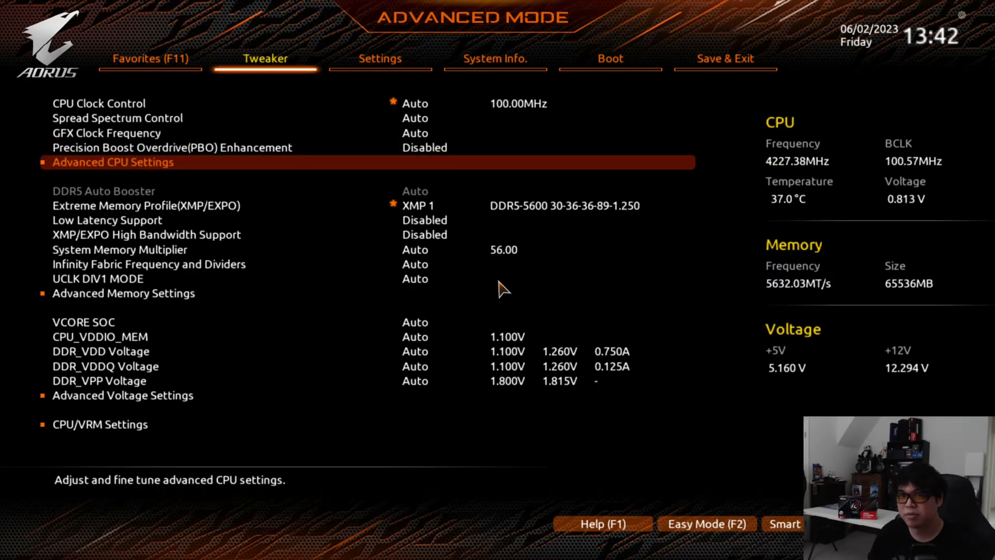
# Under Advanced CPU Settings, set Precision Boost Overdrive to Advanced and move to Curve Optimizer
pyautogui.click(113, 162)
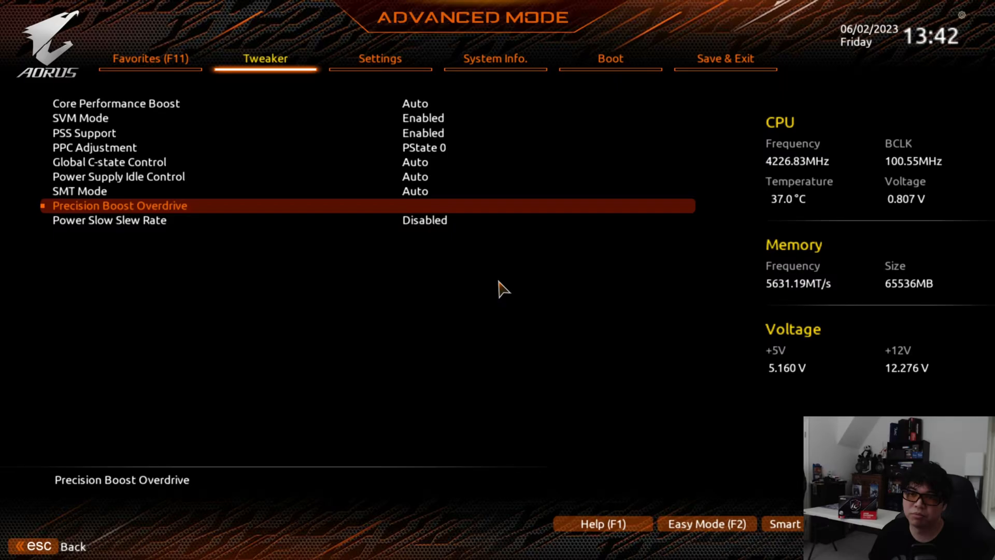
pyautogui.click(121, 205)
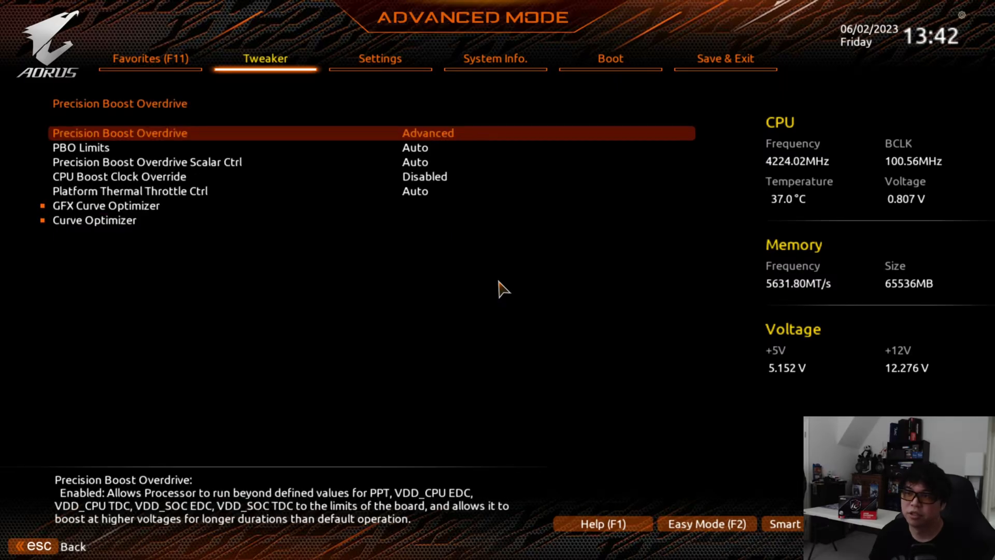
pyautogui.click(428, 133)
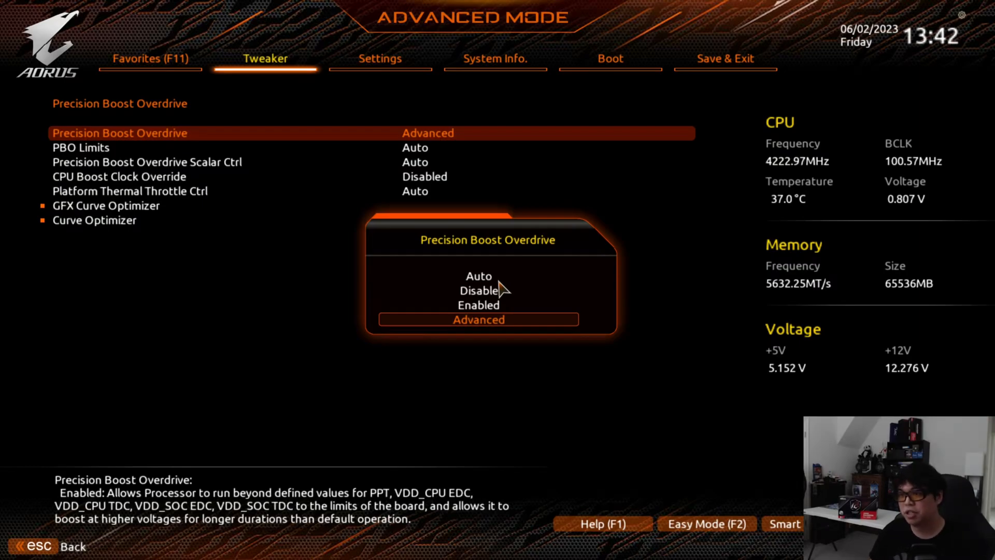
pyautogui.click(479, 320)
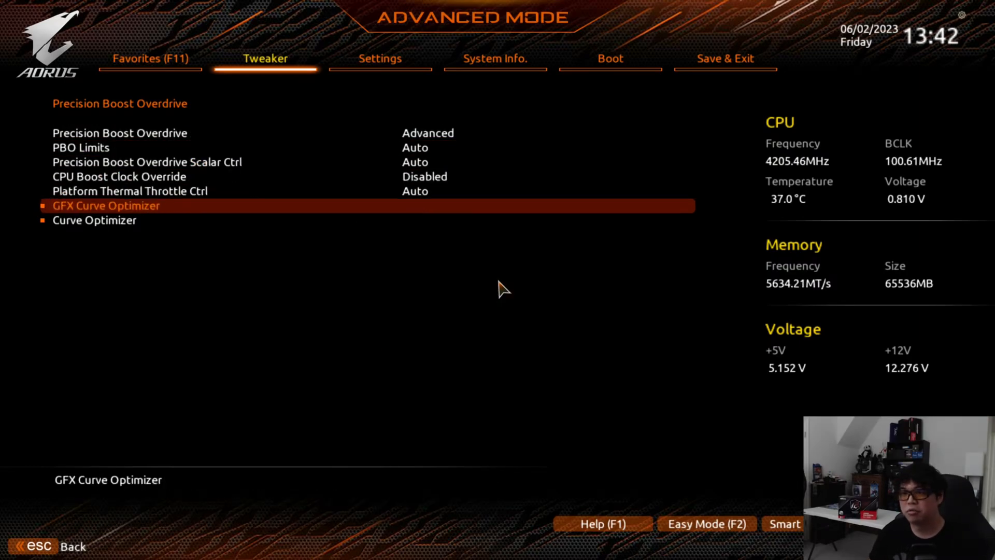
pyautogui.press('Down')
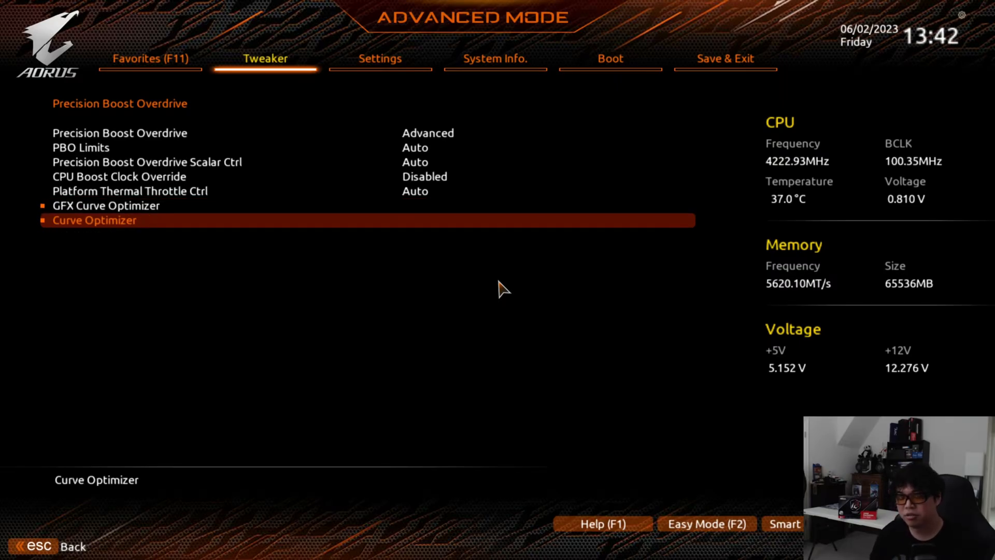
# Enter Curve Optimizer with All Cores and Negative sign, and begin editing the all-core magnitude
pyautogui.click(94, 220)
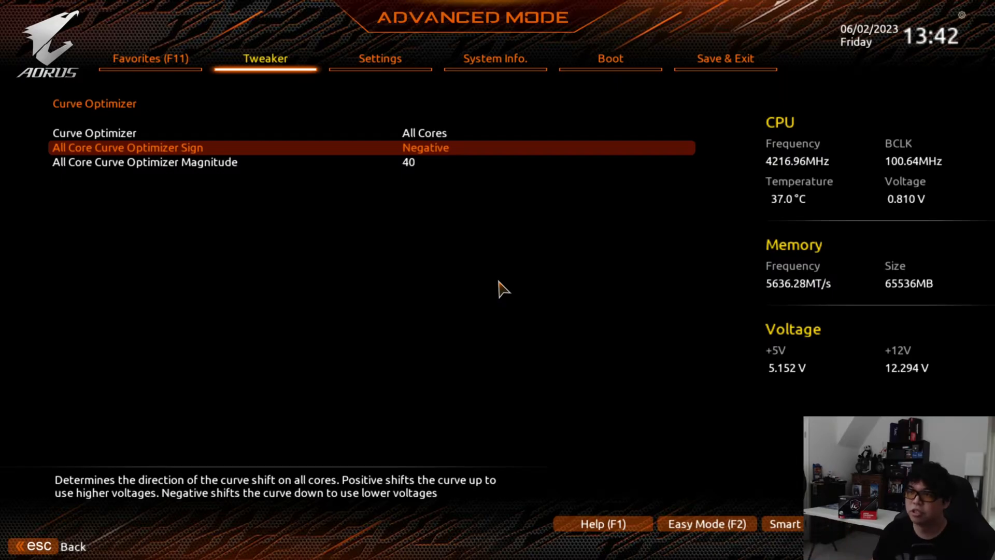
pyautogui.press('Down')
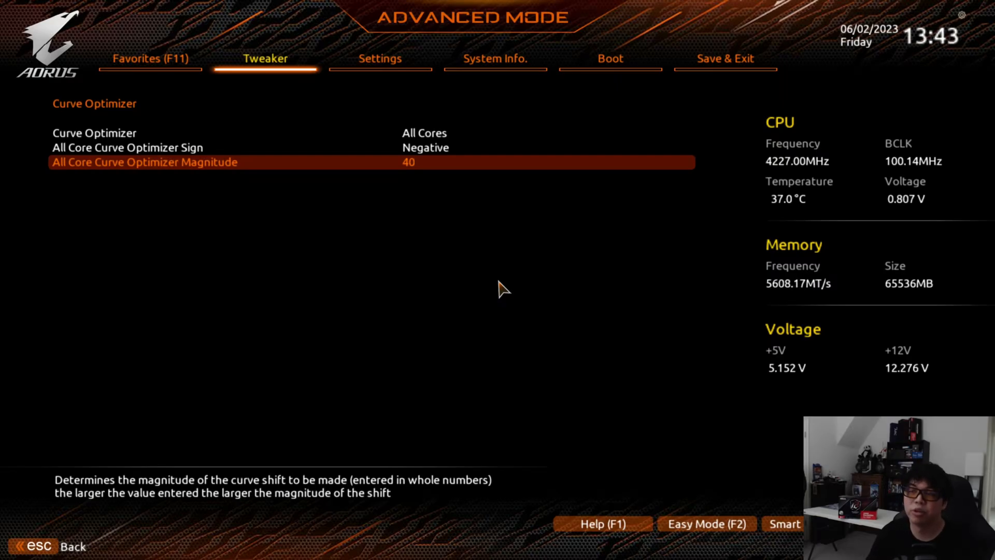
pyautogui.press('Up')
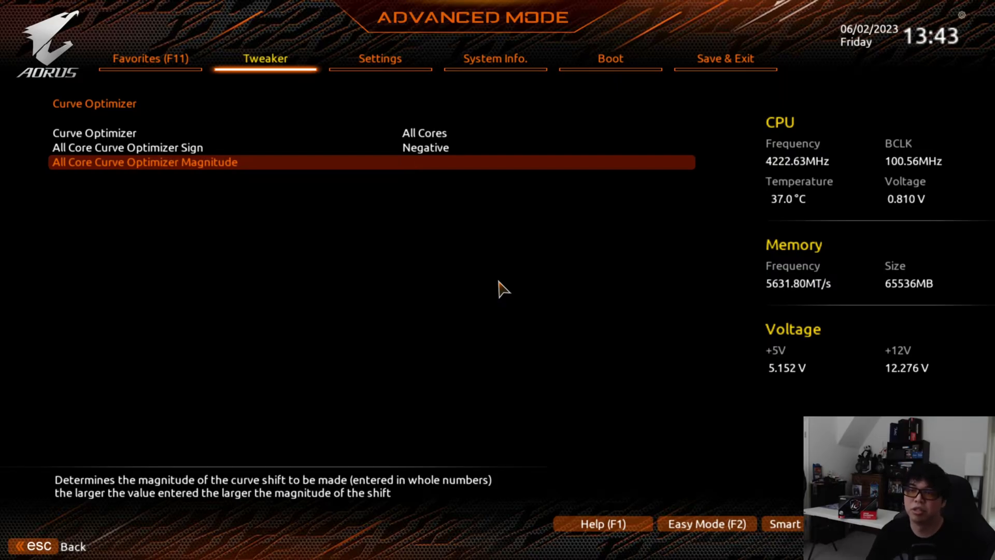
# Enter the all-core negative curve magnitude as 40, check Sign and Magnitude, and back out to the PBO menu
pyautogui.write('30')
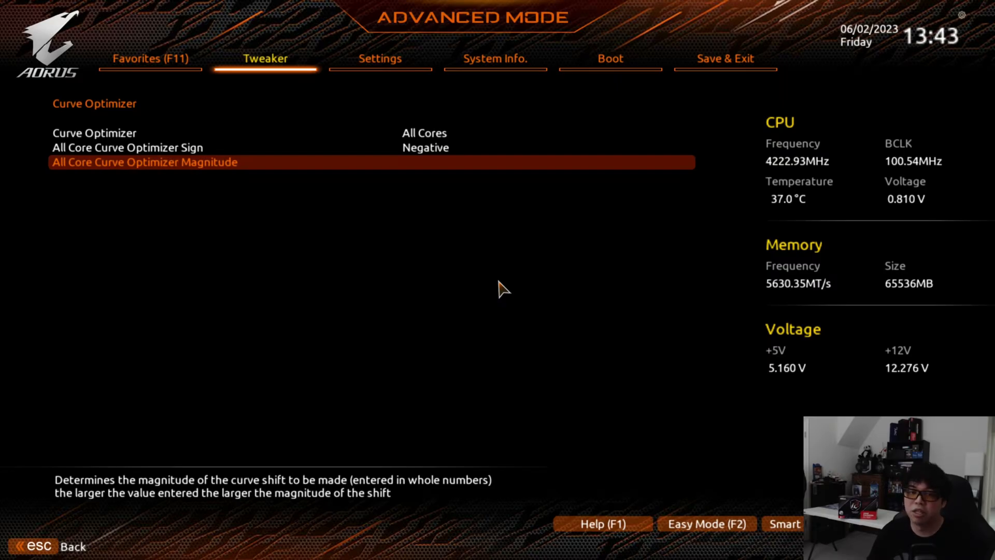
pyautogui.write('15')
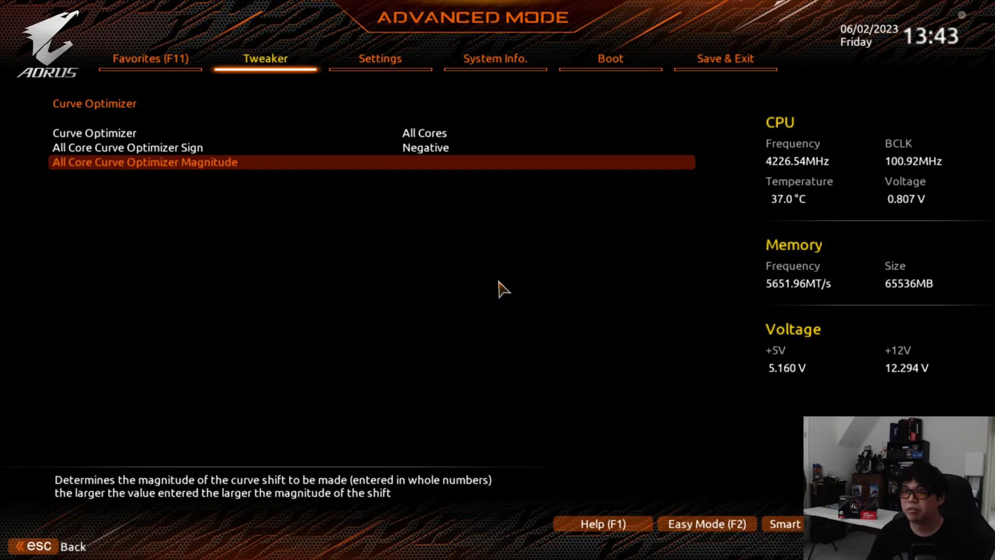
pyautogui.write('3')
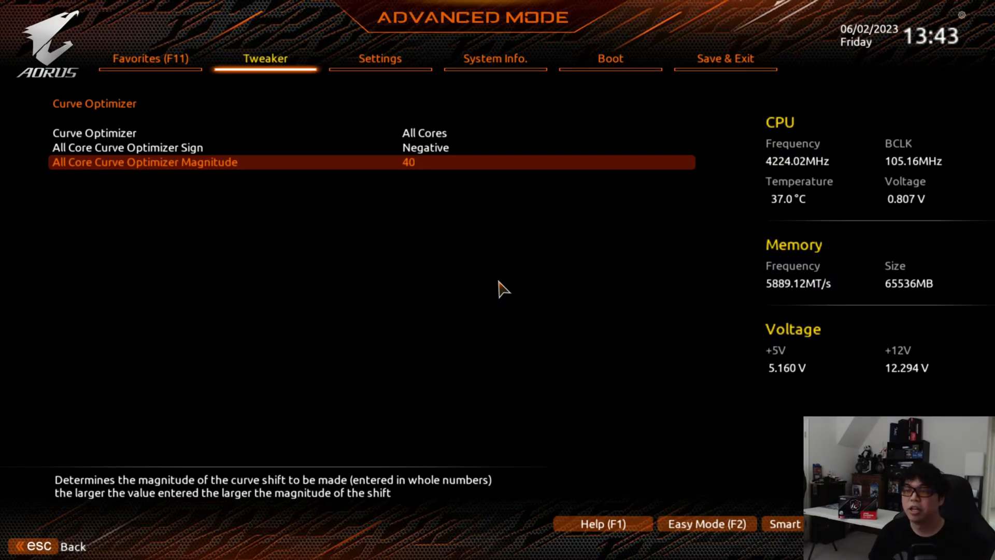
pyautogui.press('Up')
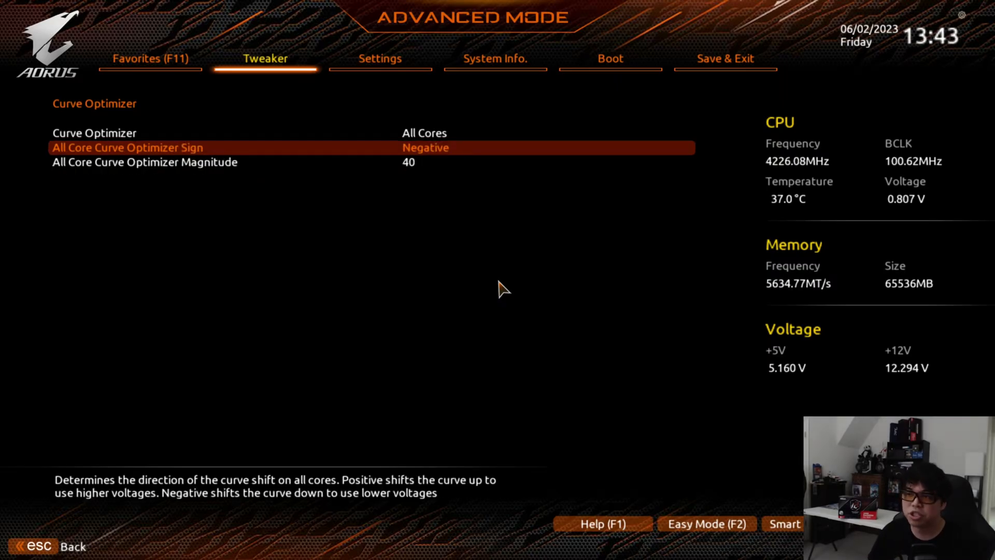
pyautogui.press('Down')
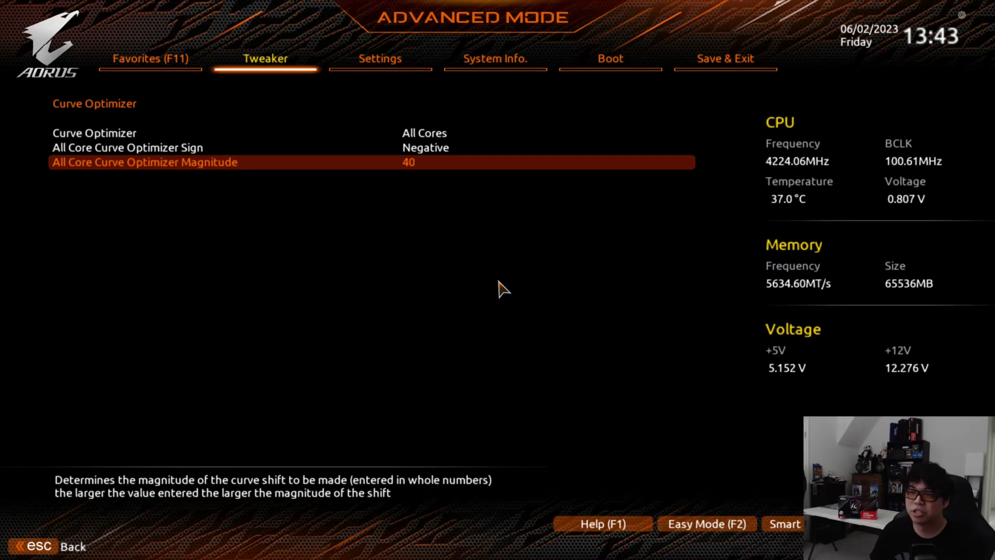
pyautogui.press('Up')
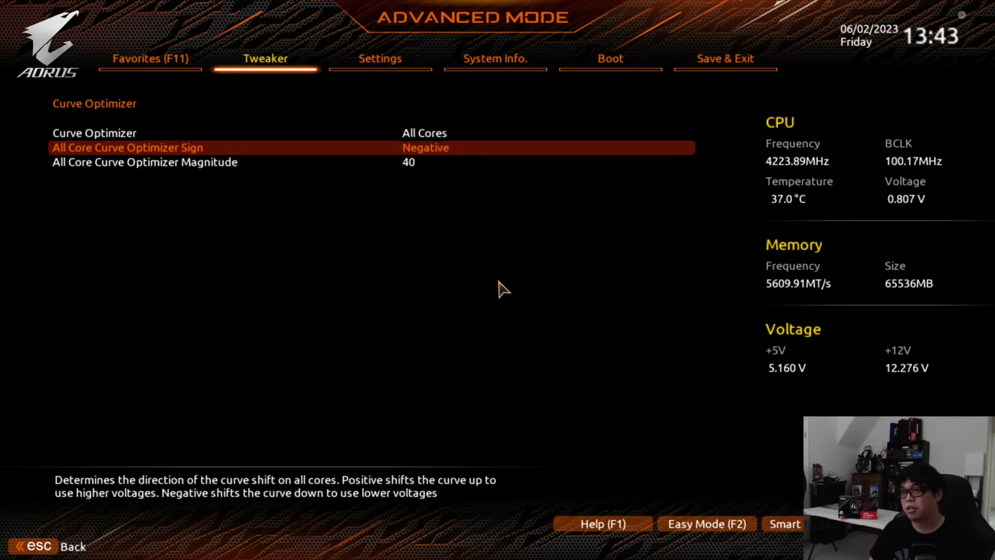
pyautogui.press('down')
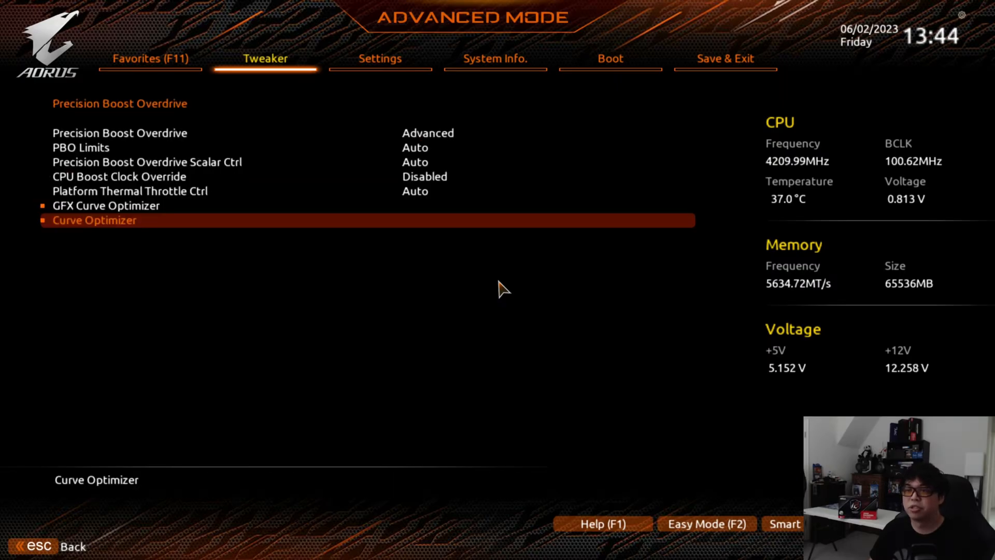
# Reopen Curve Optimizer to confirm the negative 40 all-core curve, then back out to the Tweaker list
pyautogui.press('Up')
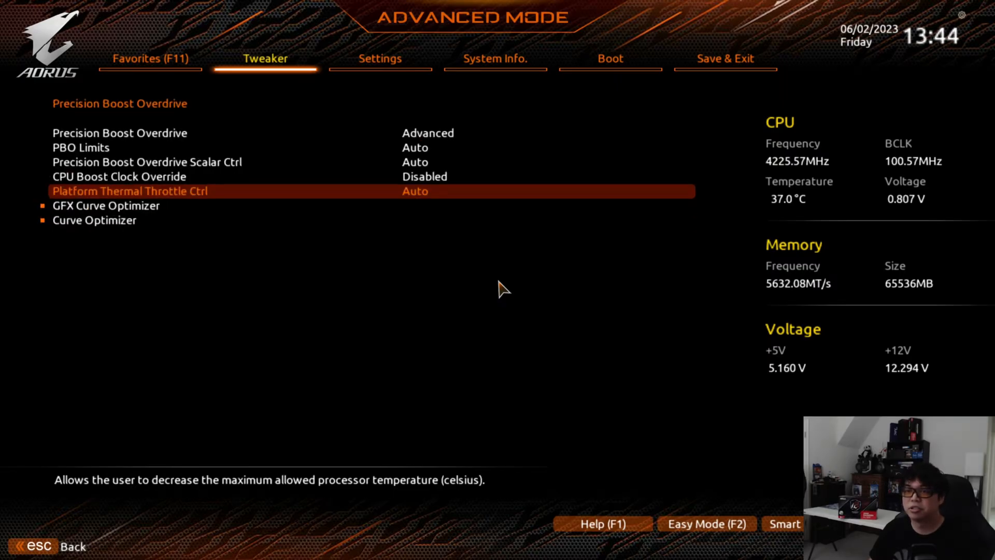
pyautogui.press('Down')
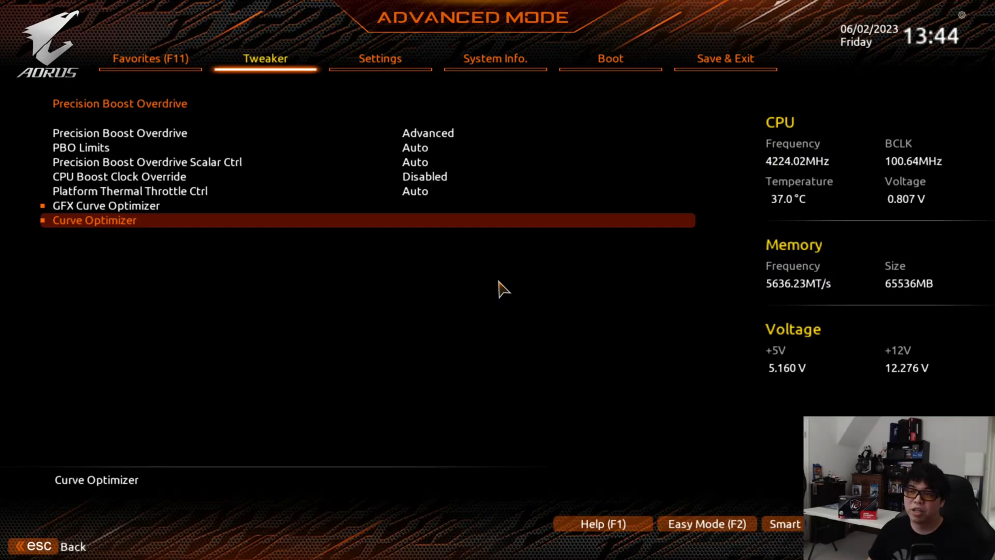
pyautogui.click(93, 220)
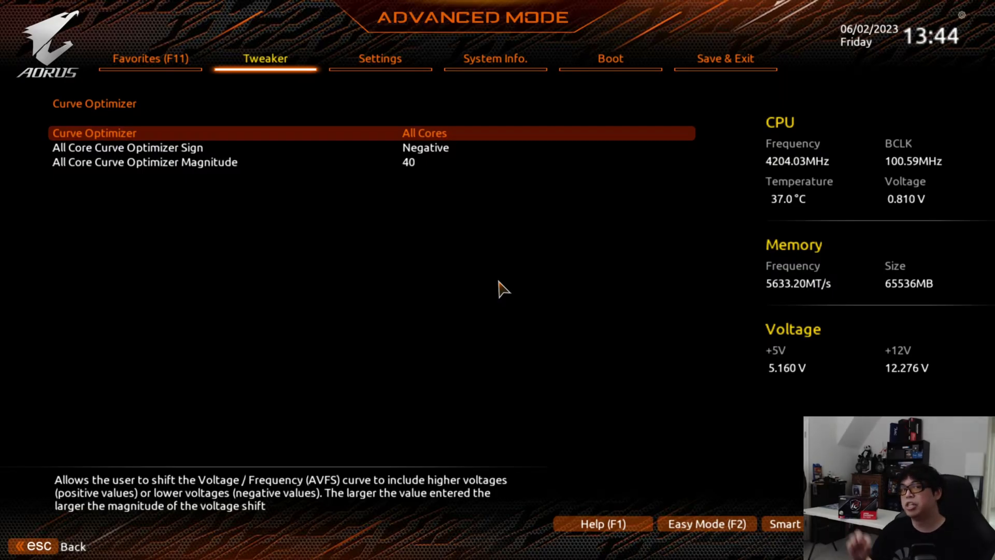
pyautogui.press('Down')
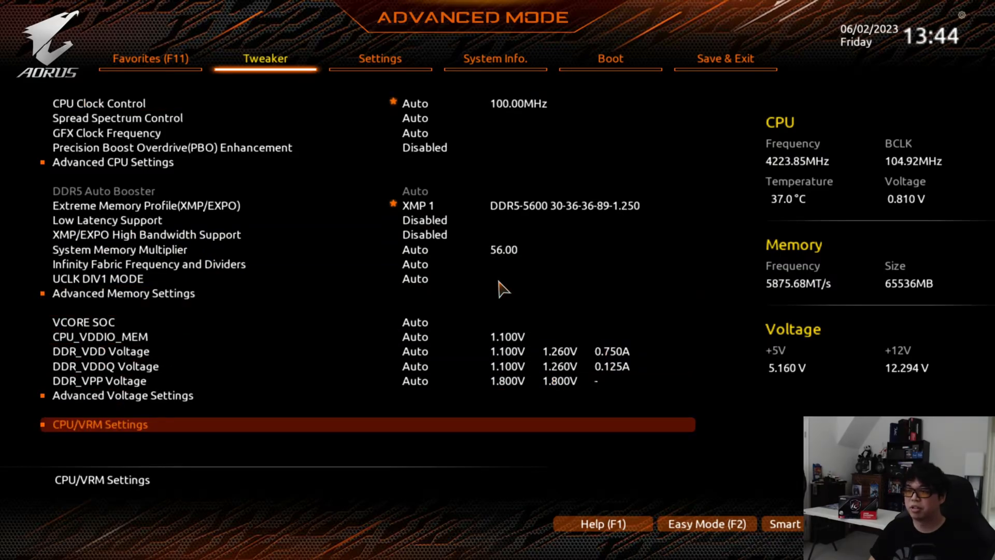
# In CPU/VRM Settings, bring up the CPU Vcore Loadline Calibration level choices
pyautogui.click(100, 424)
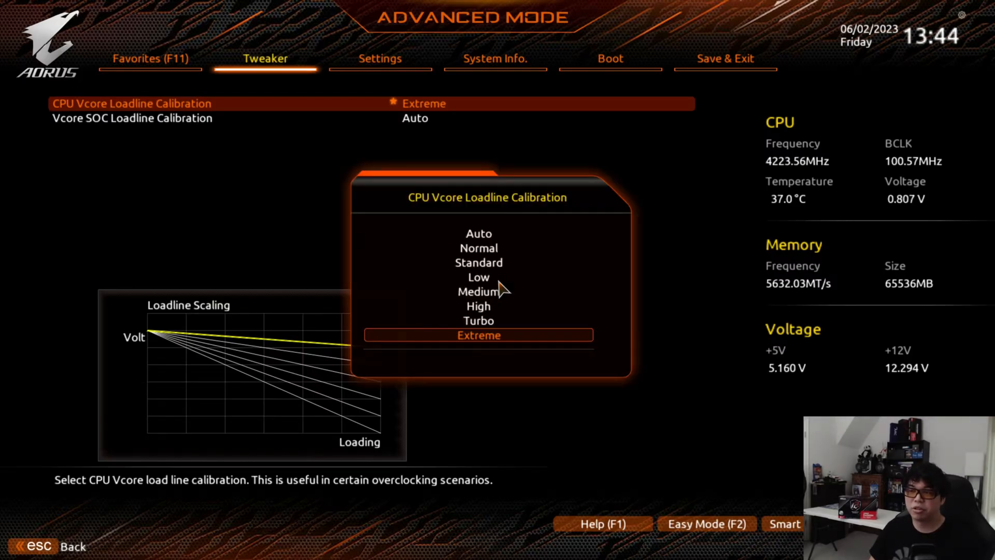
pyautogui.click(479, 234)
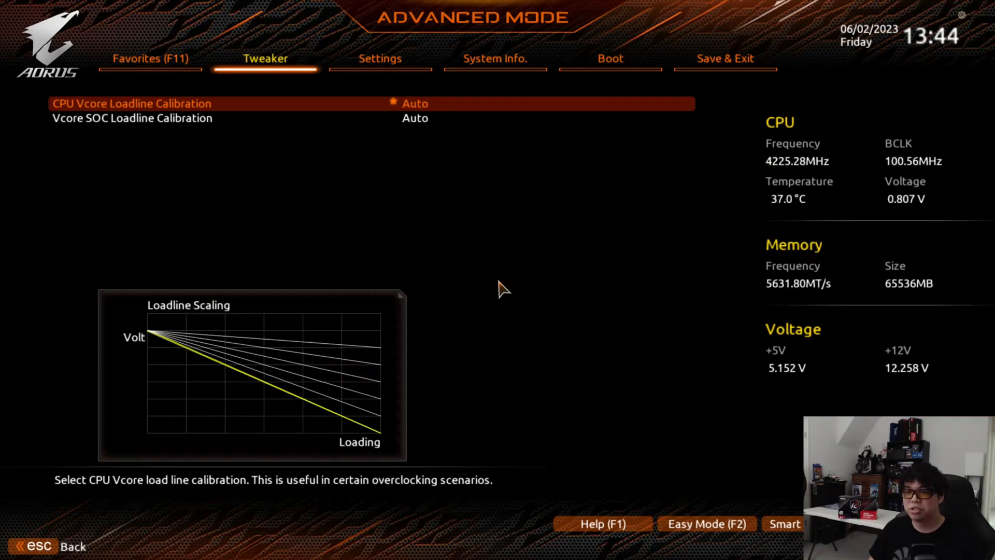
pyautogui.moveTo(253, 392)
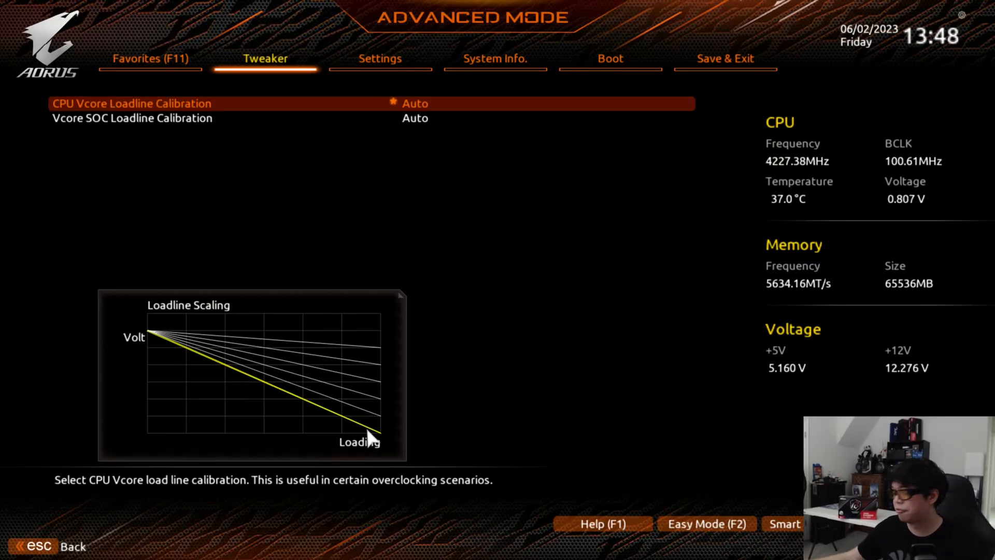
pyautogui.moveTo(213, 372)
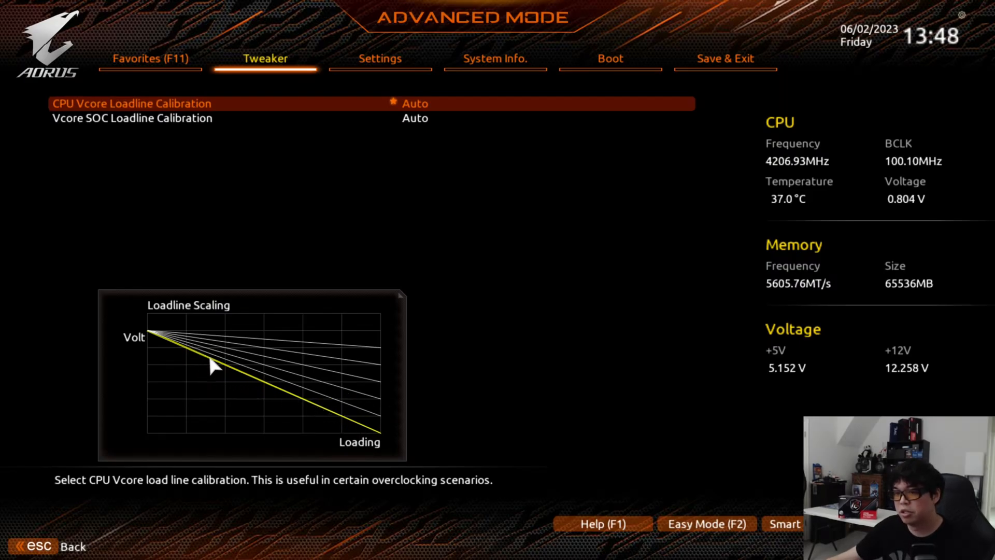
pyautogui.moveTo(335, 373)
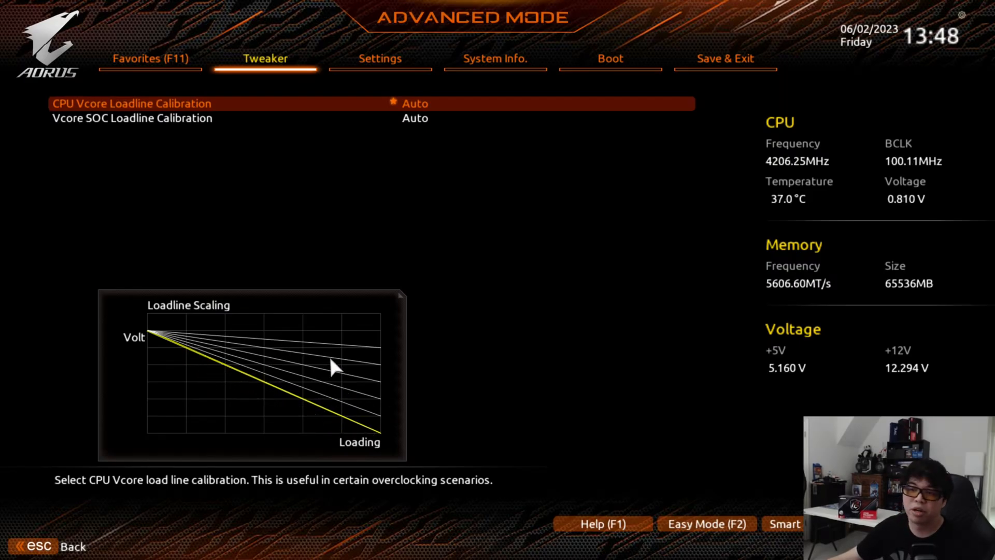
pyautogui.moveTo(311, 355)
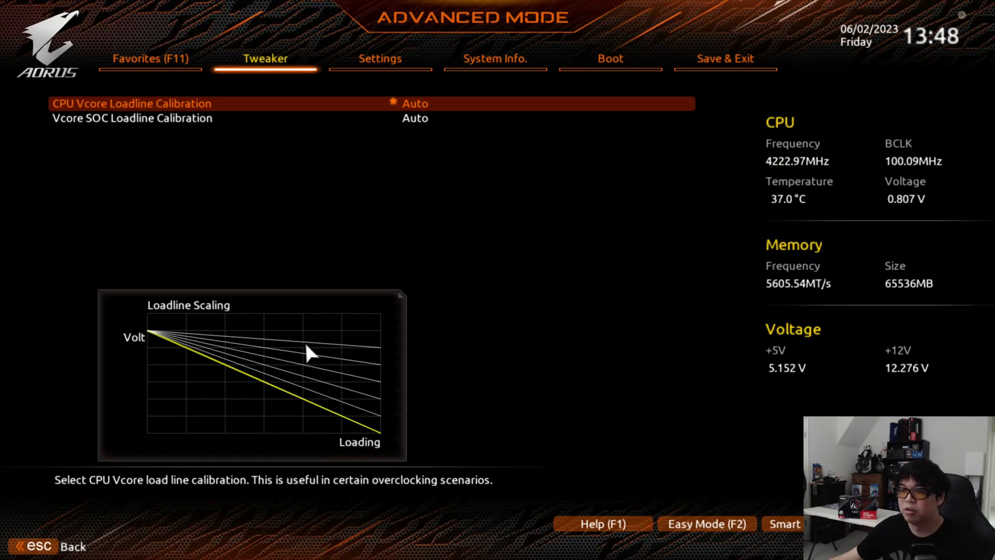
pyautogui.moveTo(408, 256)
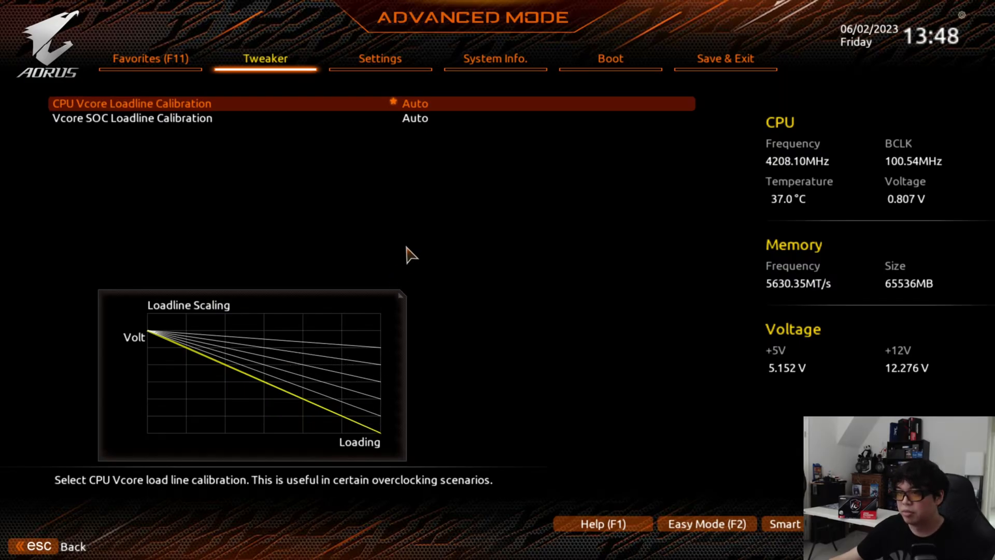
pyautogui.moveTo(433, 148)
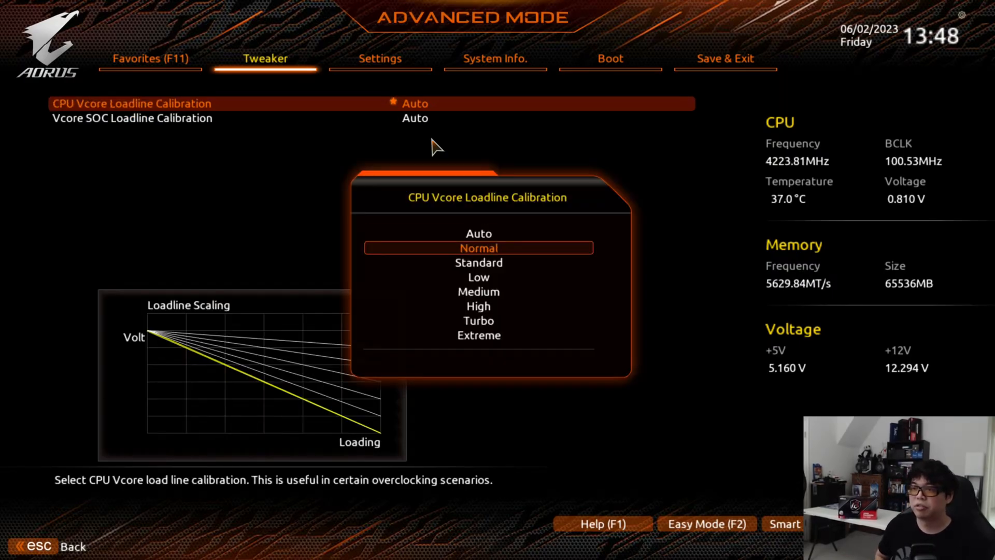
# Step through Normal, flatter levels and Turbo, then set CPU Vcore Loadline Calibration to Extreme
pyautogui.click(479, 248)
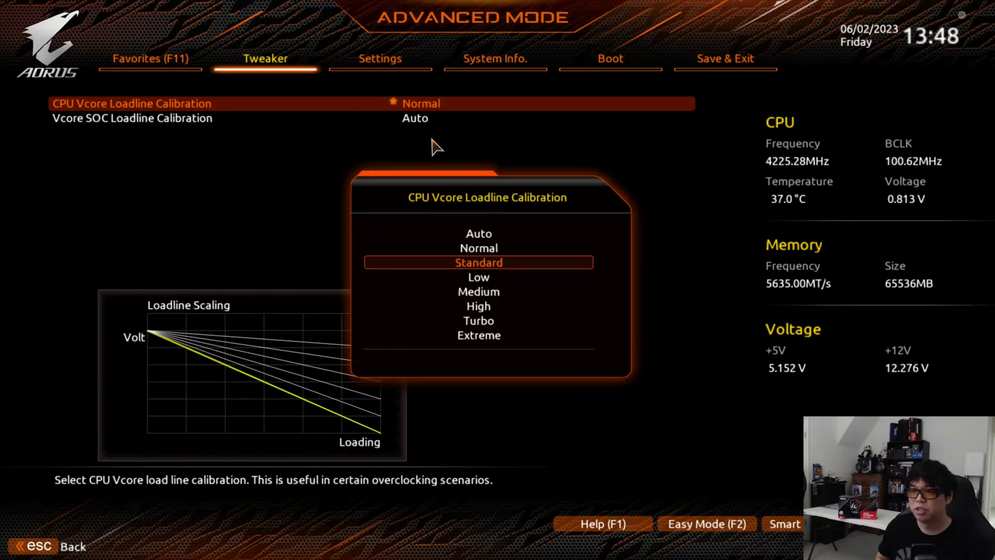
pyautogui.click(478, 278)
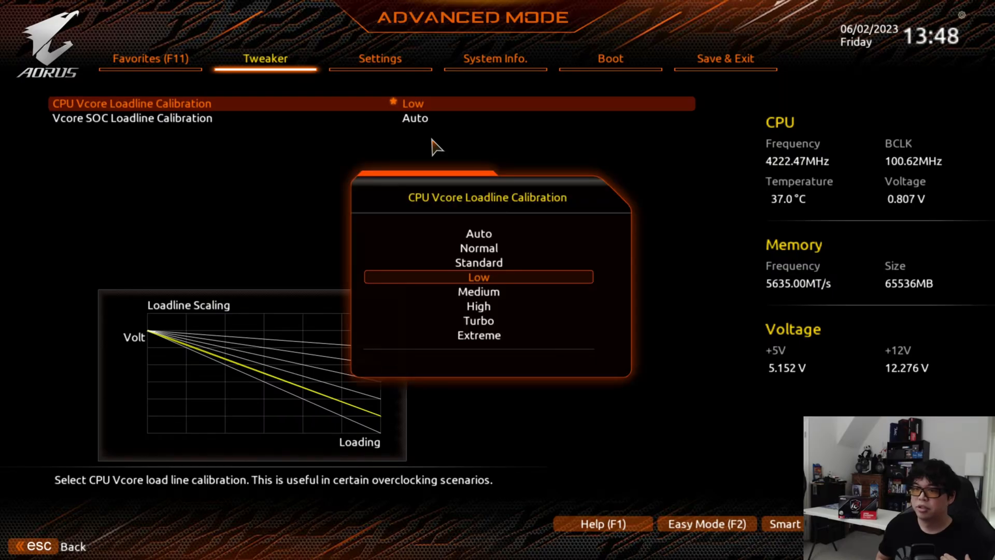
pyautogui.click(479, 293)
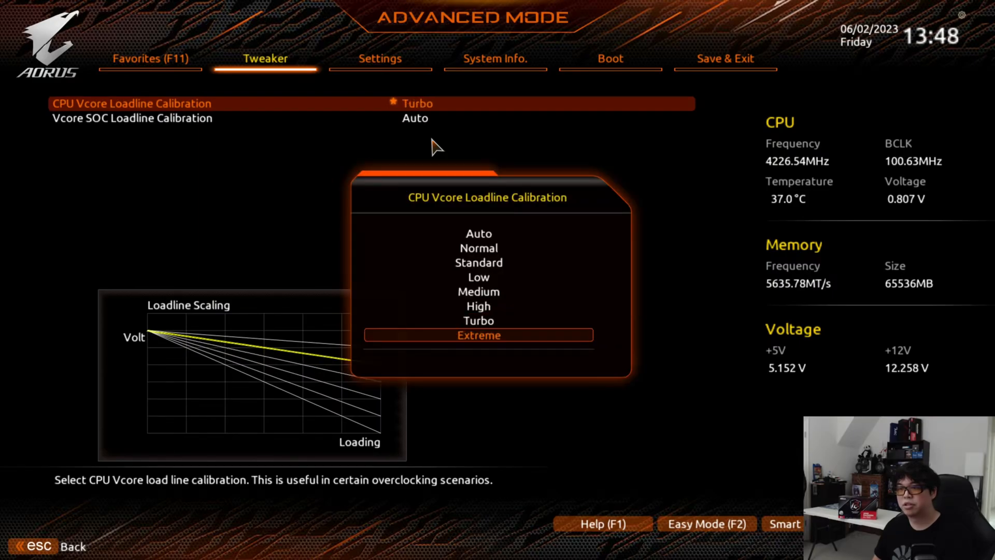
pyautogui.click(479, 335)
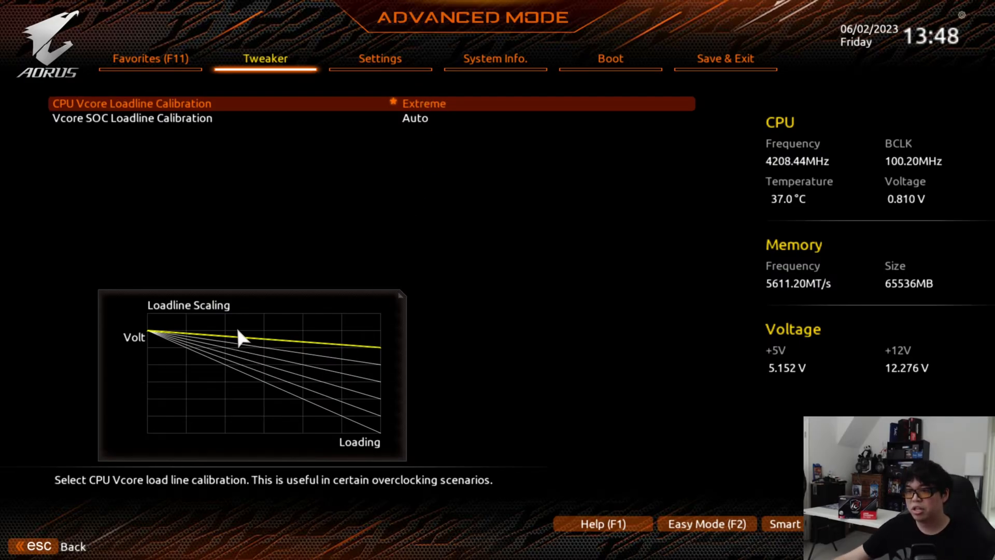
pyautogui.moveTo(221, 361)
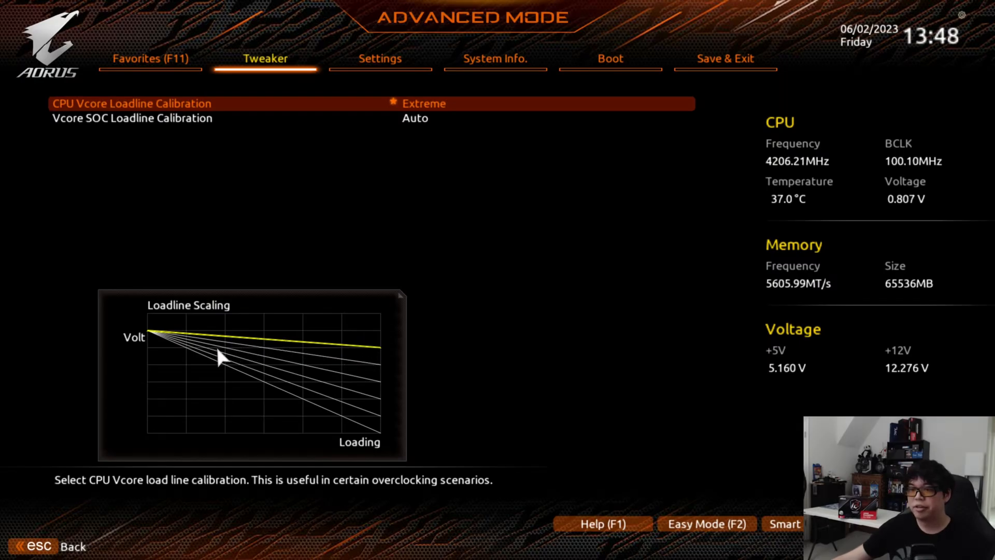
pyautogui.moveTo(296, 338)
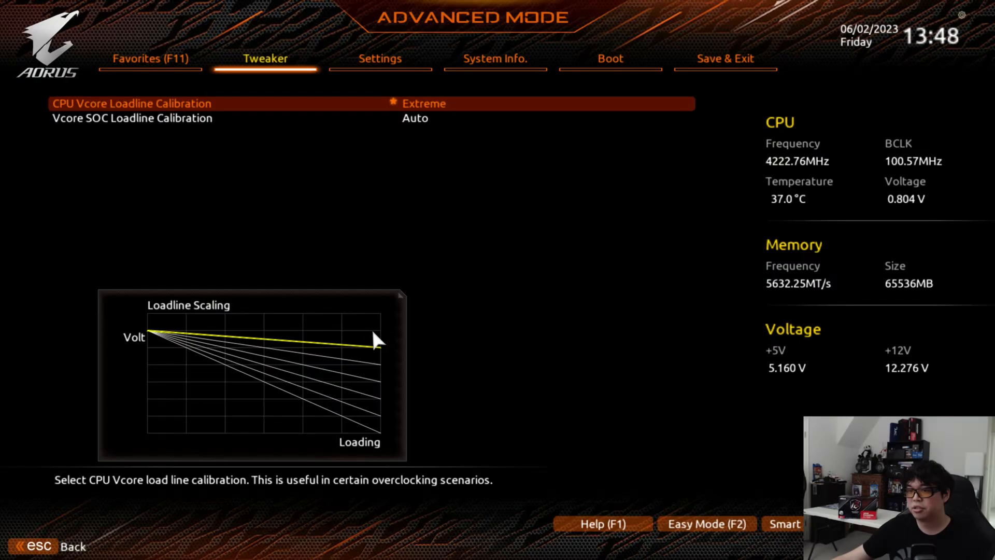
pyautogui.moveTo(300, 334)
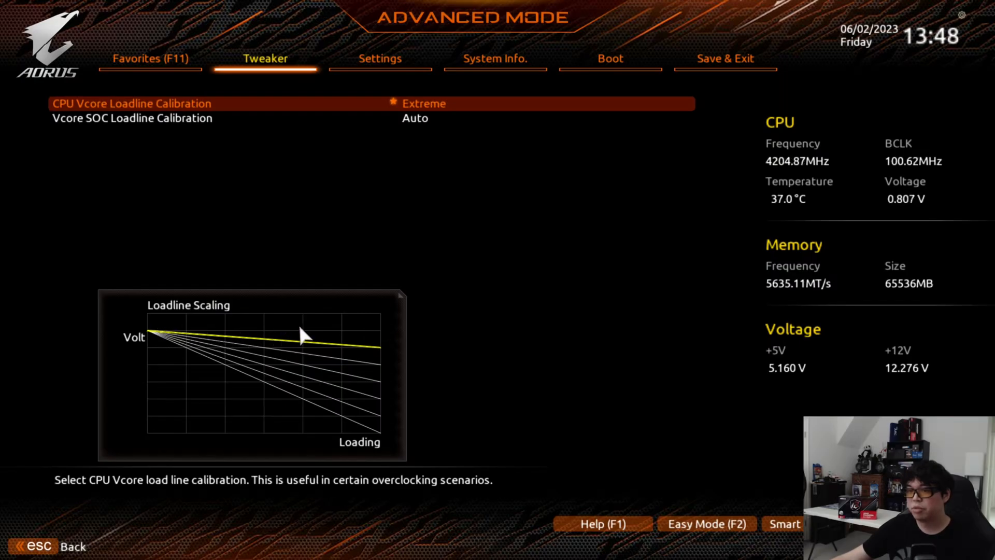
pyautogui.moveTo(370, 334)
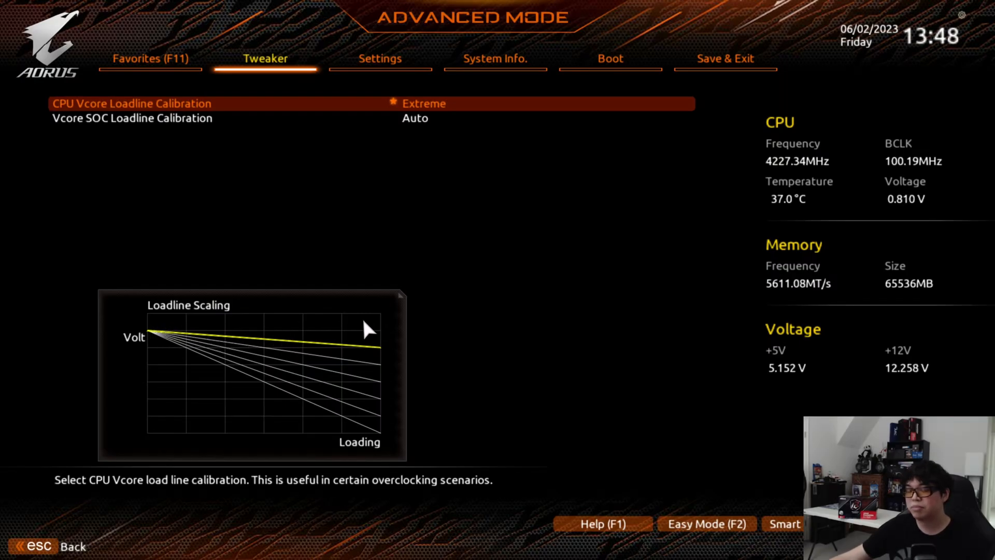
pyautogui.moveTo(431, 334)
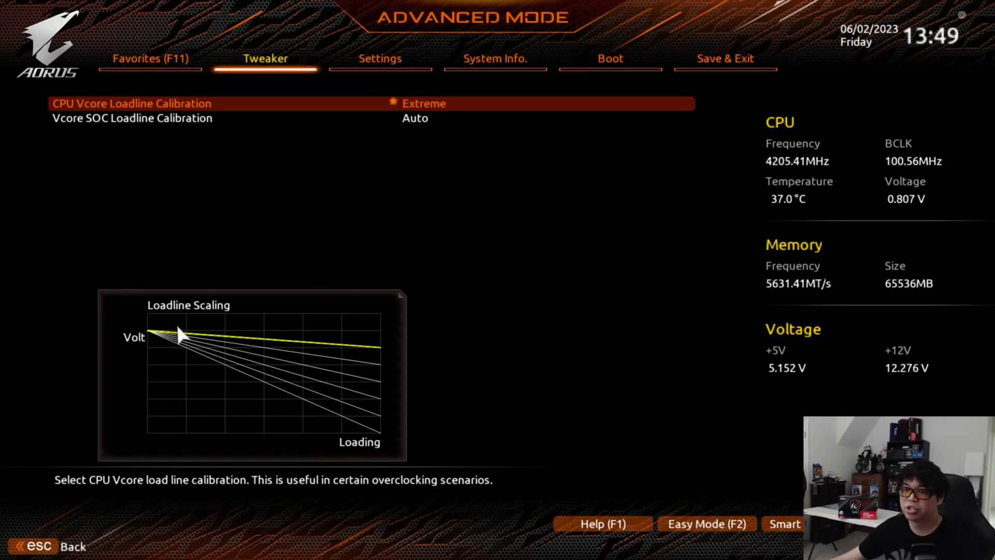
pyautogui.moveTo(329, 336)
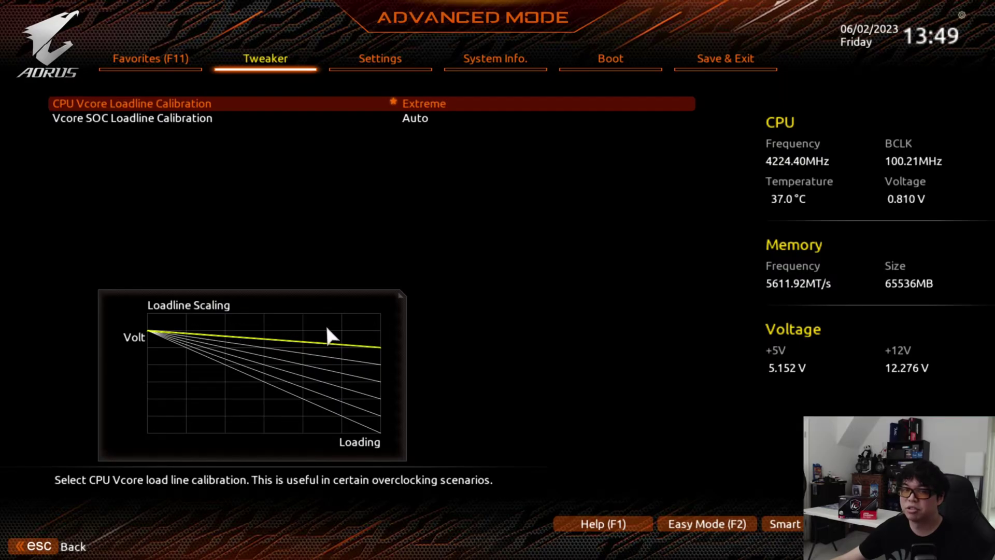
pyautogui.moveTo(263, 332)
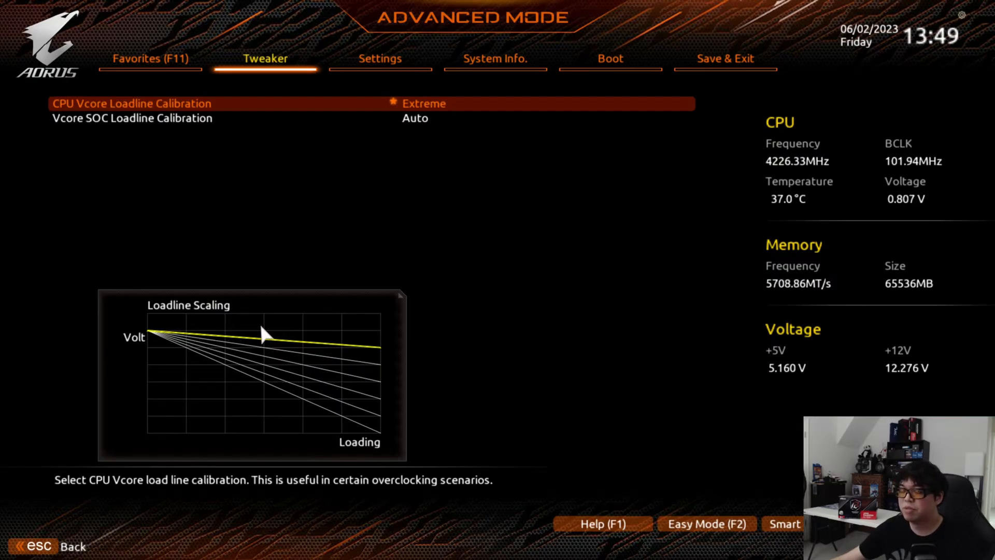
pyautogui.moveTo(329, 334)
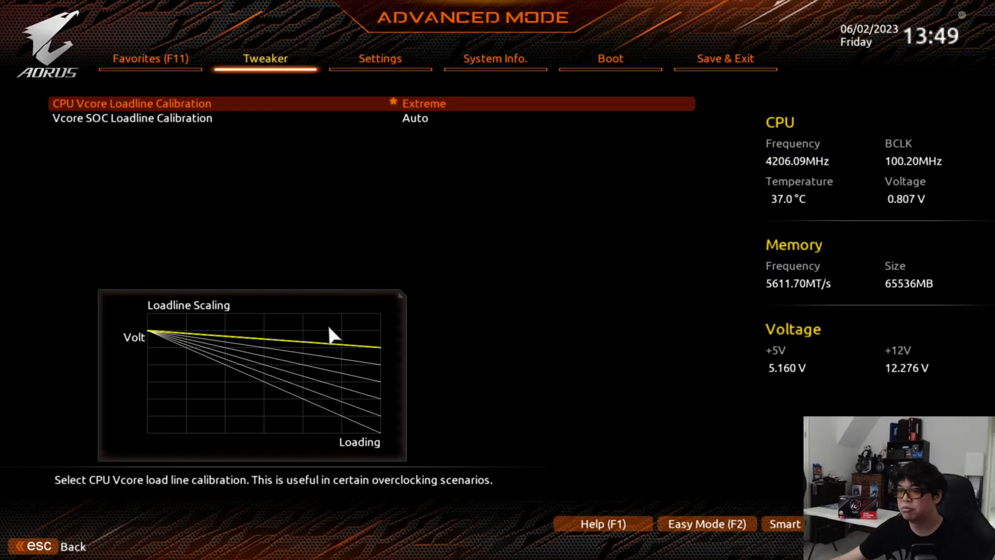
pyautogui.moveTo(267, 353)
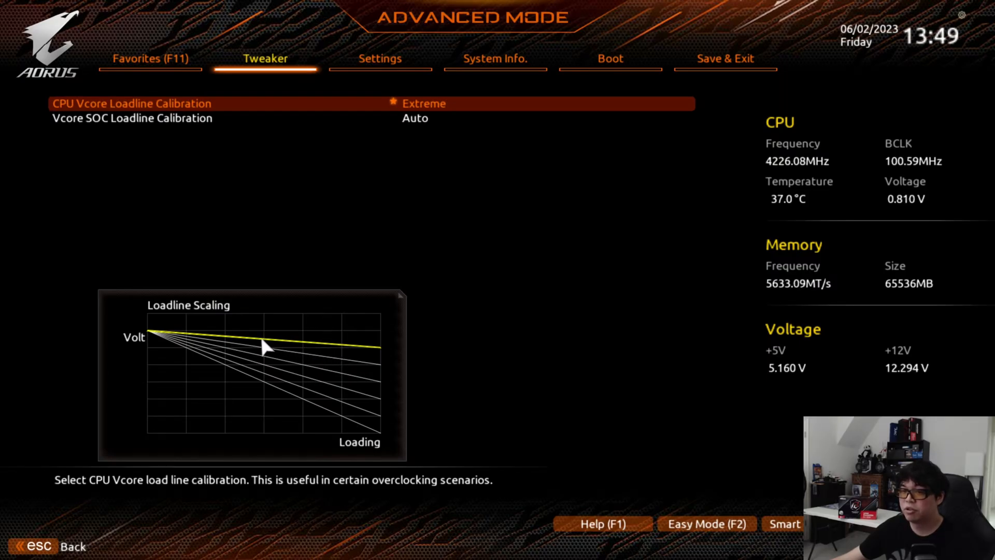
pyautogui.moveTo(240, 354)
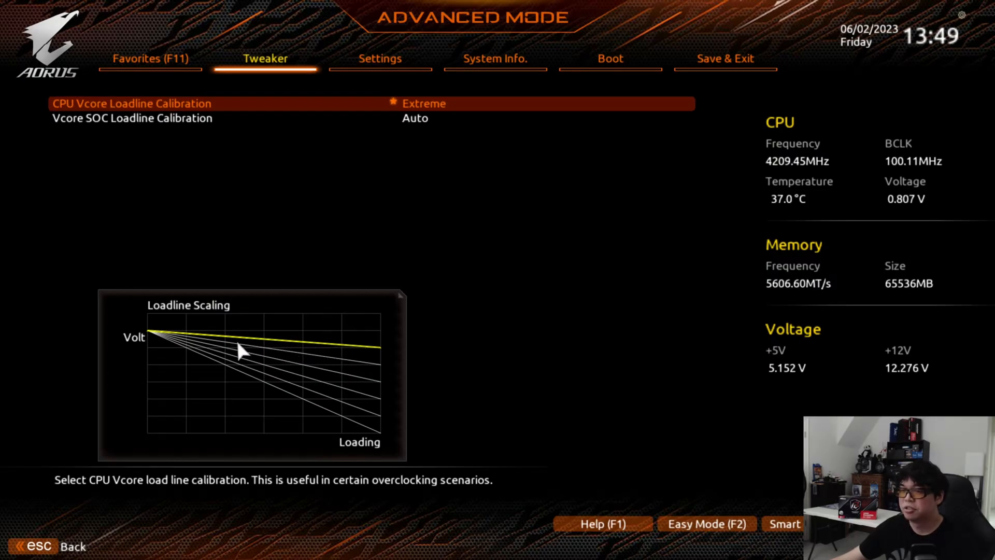
pyautogui.moveTo(301, 358)
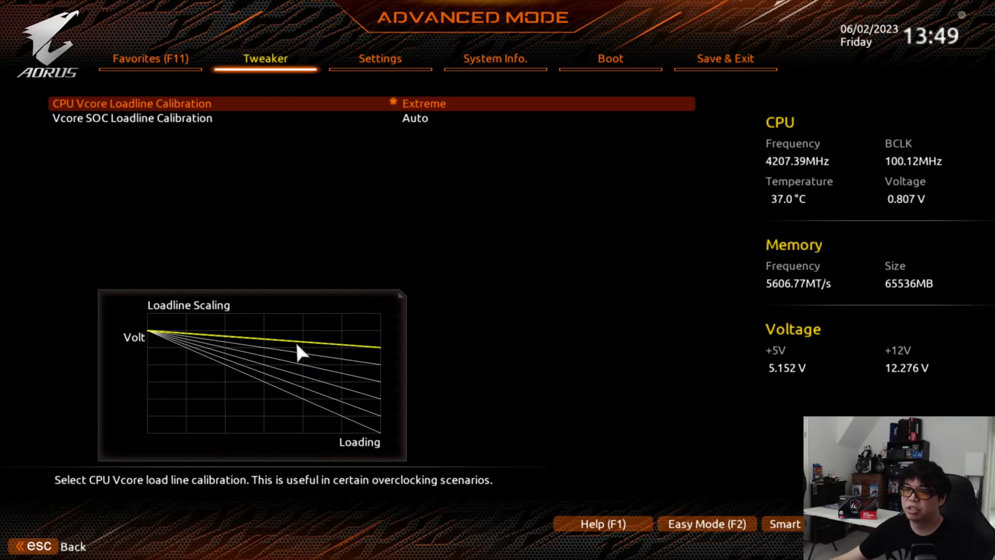
pyautogui.moveTo(373, 373)
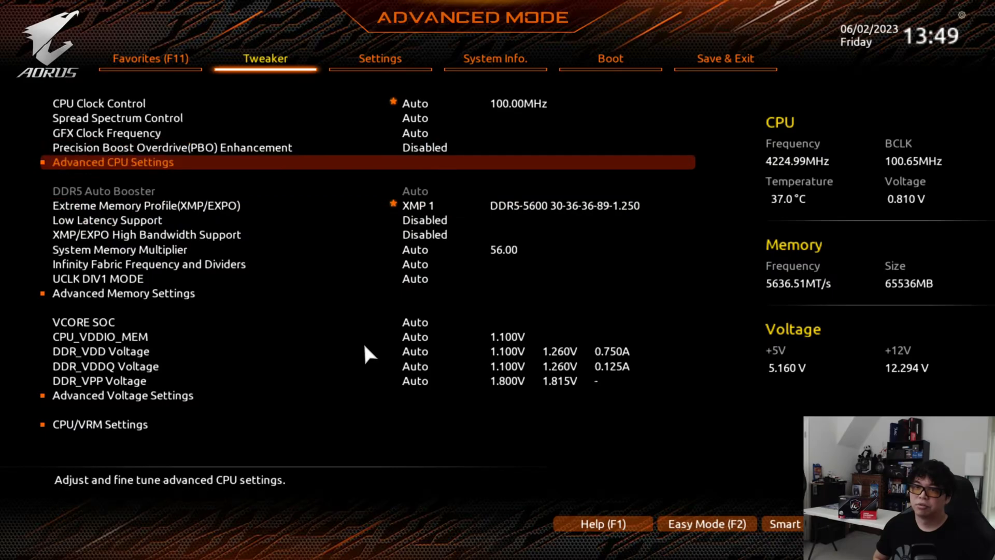
# Return to Advanced CPU Settings > Curve Optimizer and select the all-core magnitude for re-entry
pyautogui.click(113, 161)
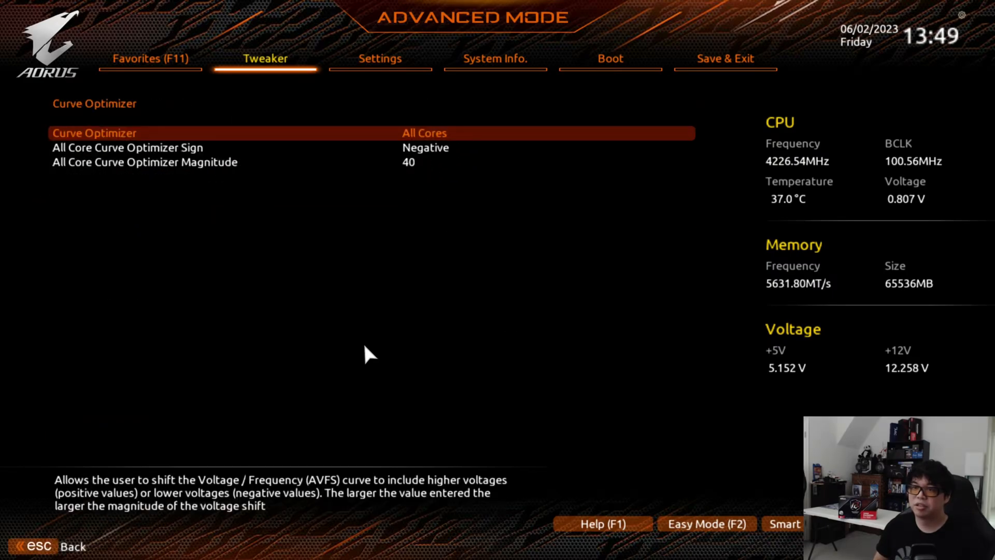
pyautogui.press('Down')
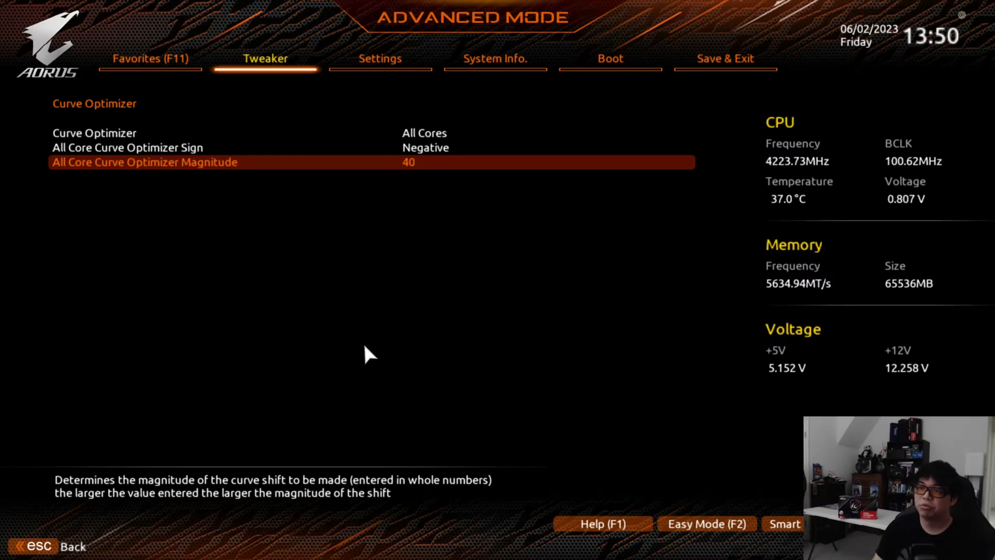
pyautogui.moveTo(328, 193)
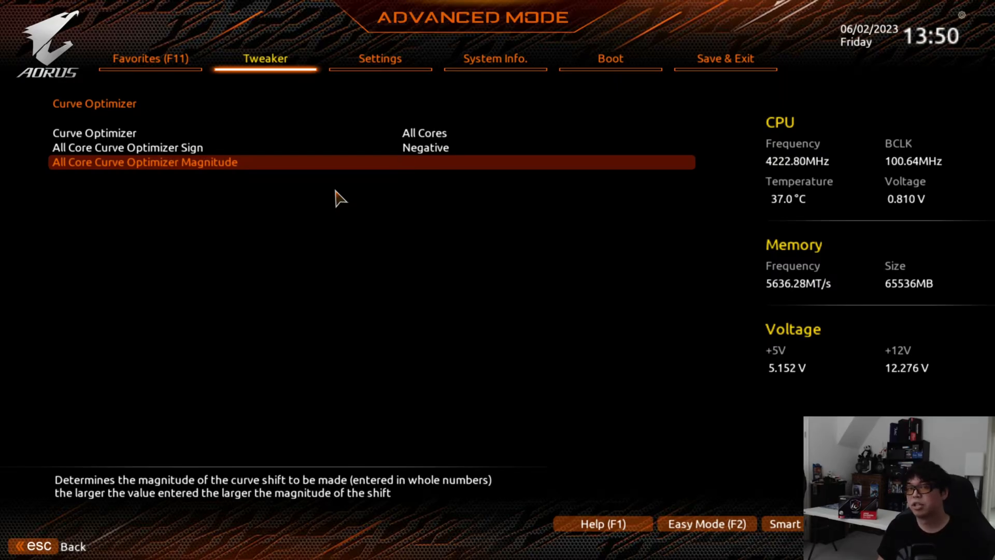
# Re-enter the all-core negative Curve Optimizer magnitude as 40
pyautogui.write('40')
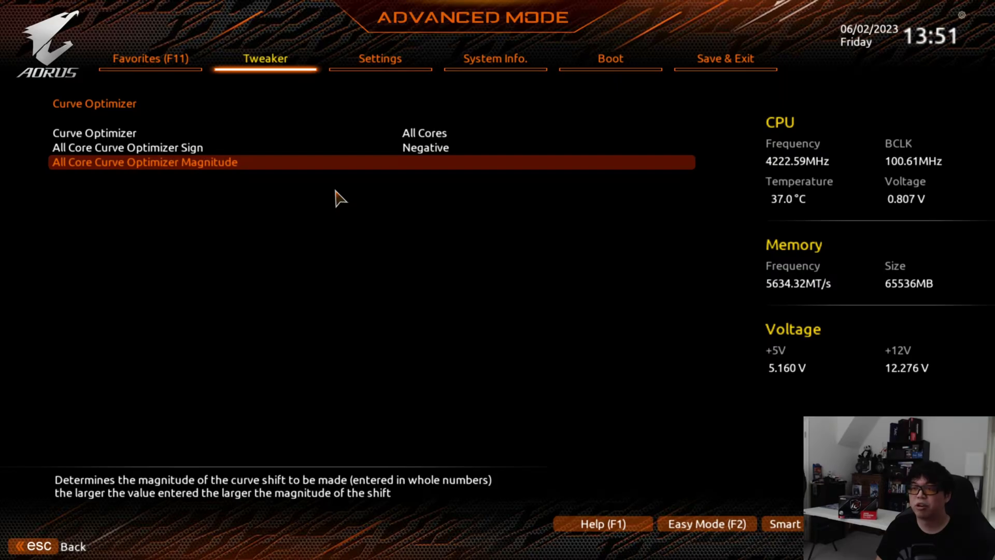
pyautogui.write('4')
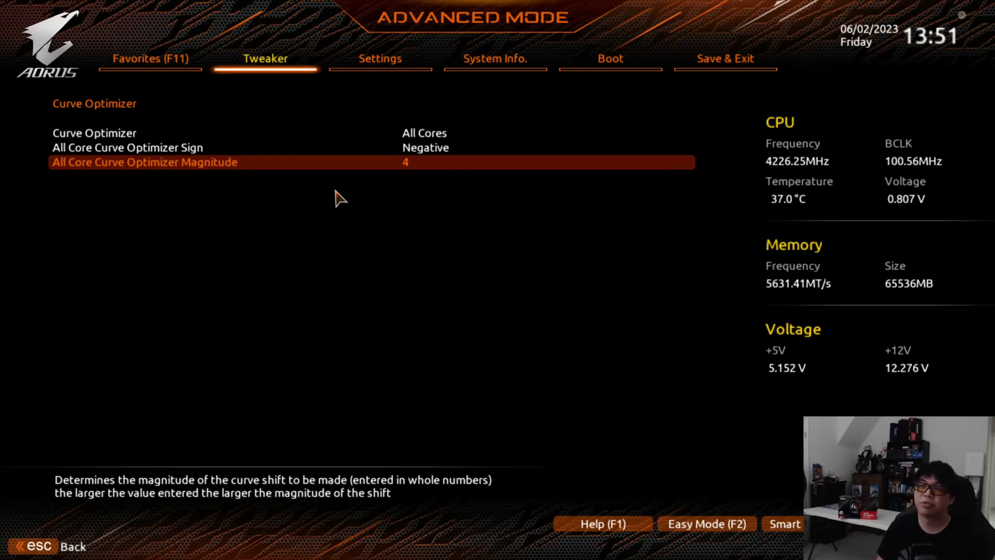
pyautogui.write('0')
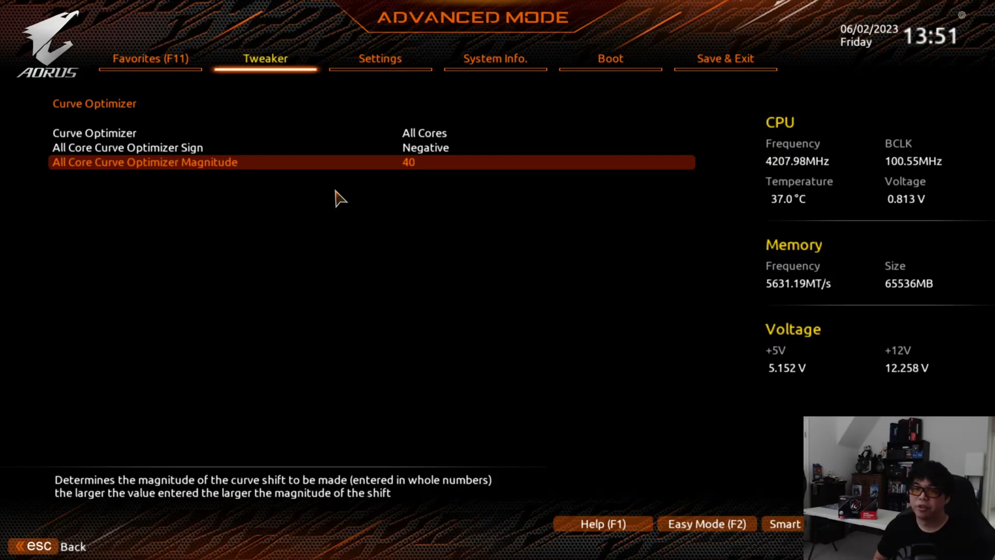
# Commit the magnitude of 40 and leave CPU Vcore Loadline Calibration at Extreme
pyautogui.press('Escape')
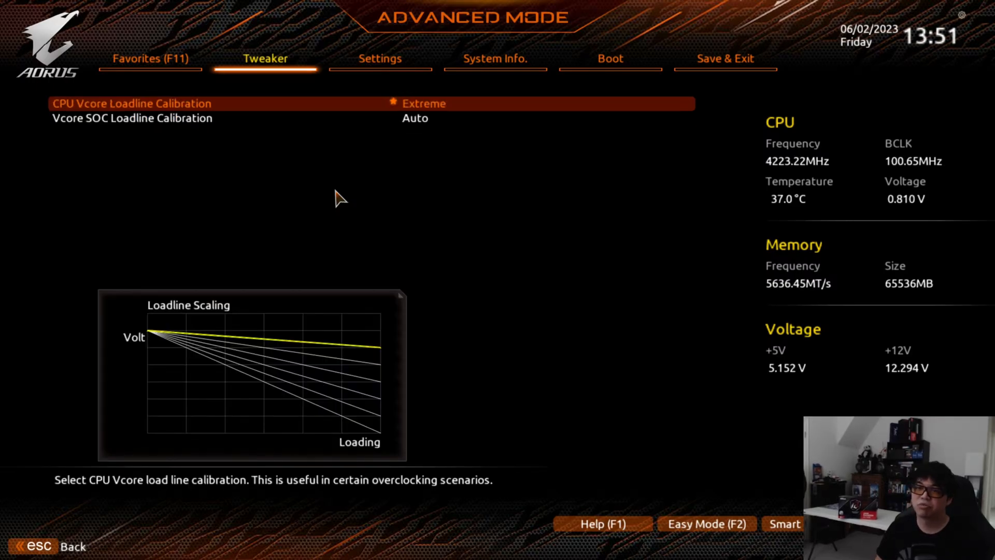
pyautogui.moveTo(240, 297)
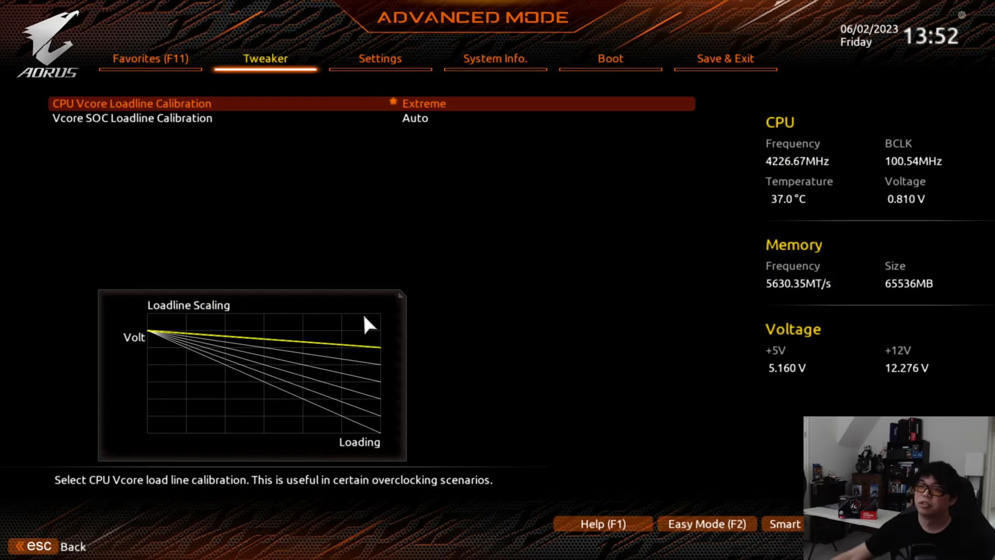
pyautogui.moveTo(312, 370)
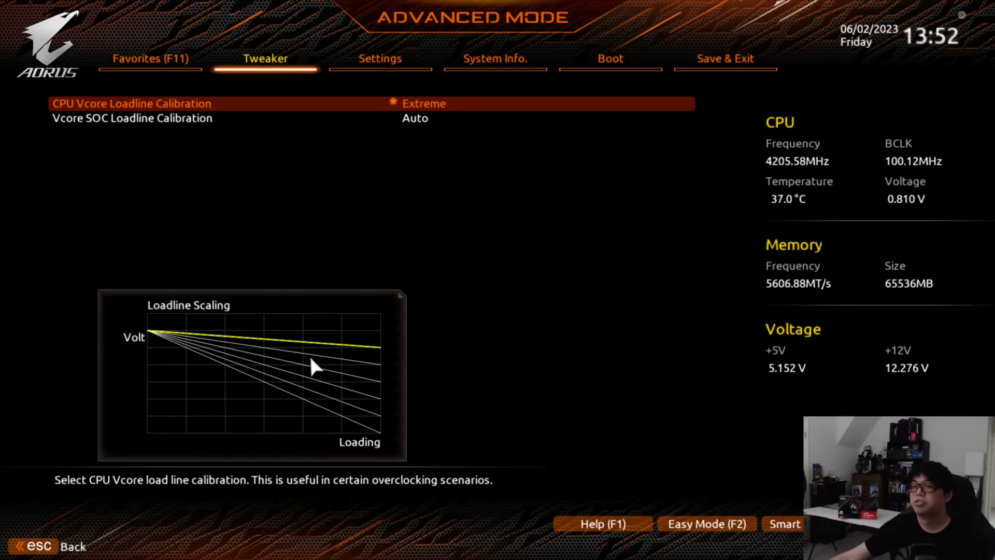
pyautogui.moveTo(191, 414)
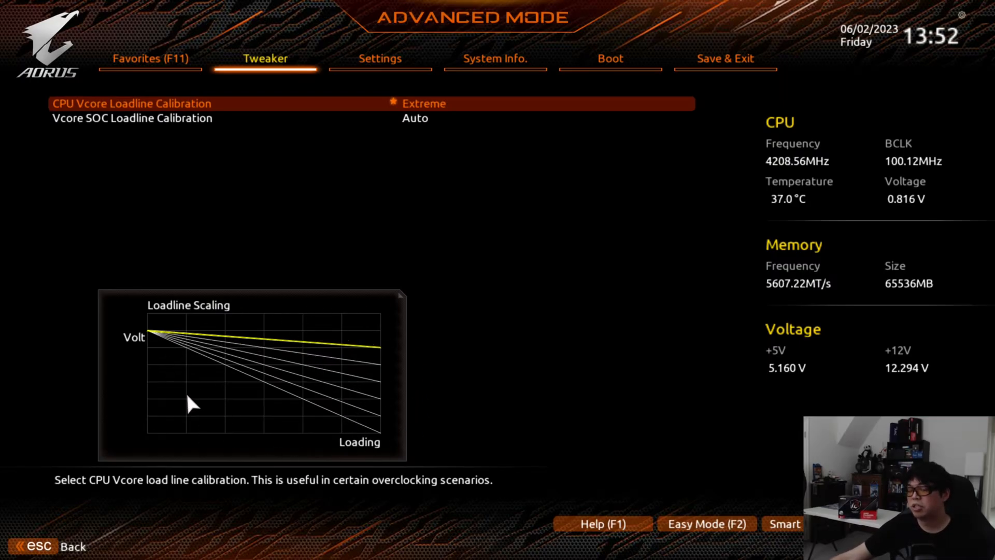
pyautogui.moveTo(239, 430)
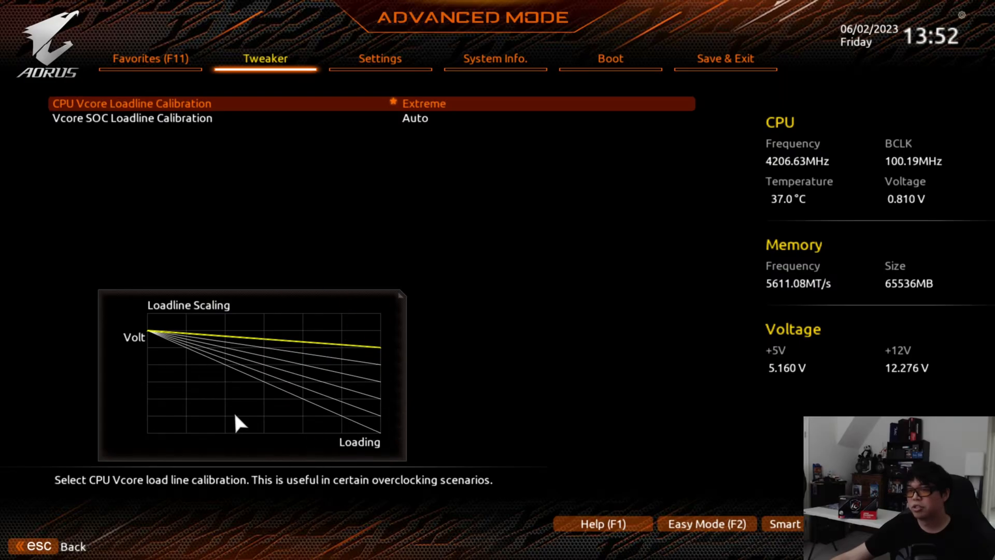
pyautogui.moveTo(405, 373)
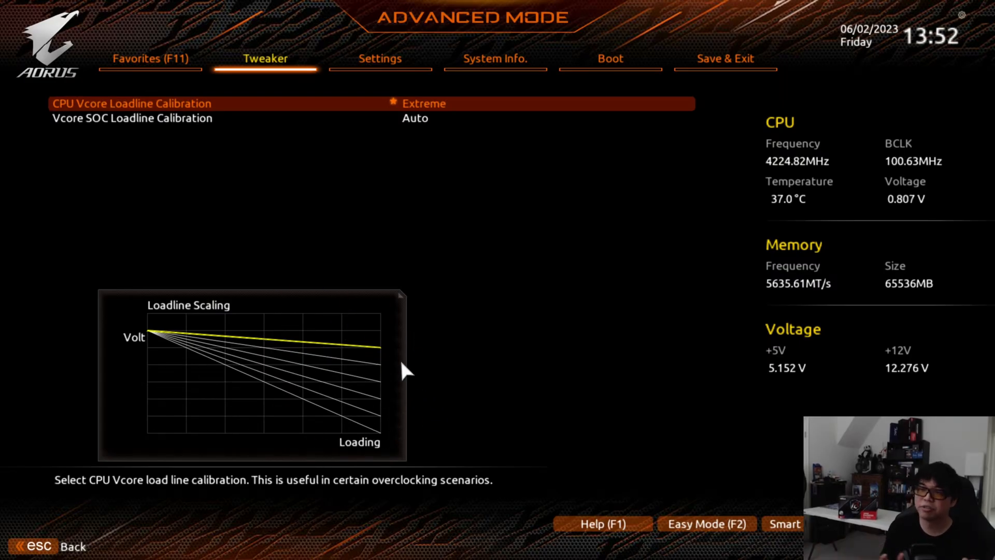
pyautogui.moveTo(327, 342)
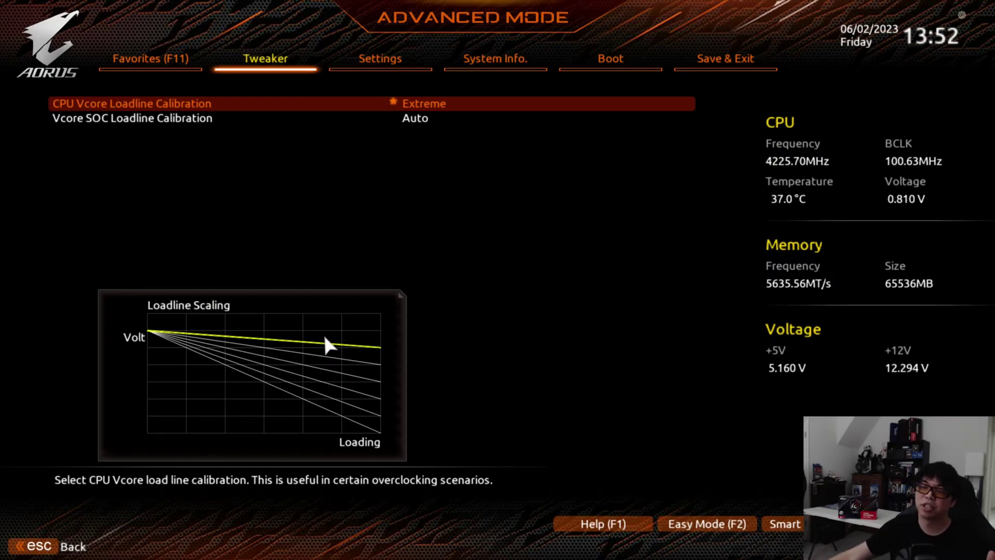
pyautogui.moveTo(290, 371)
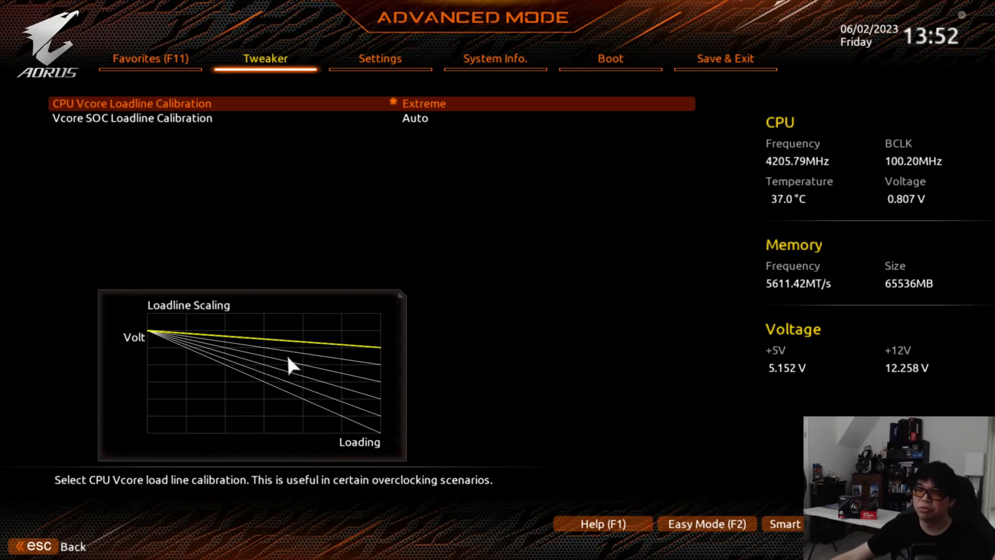
pyautogui.moveTo(394, 416)
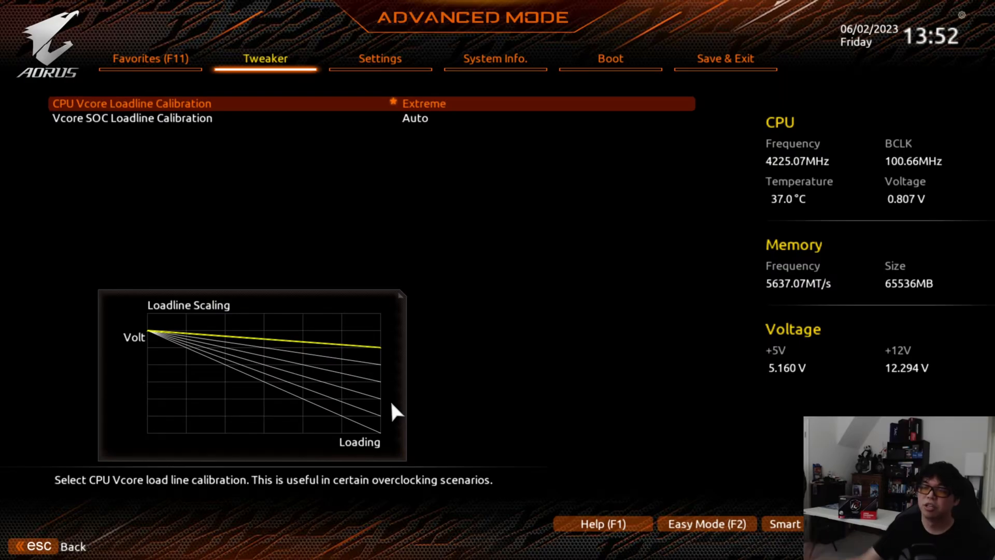
pyautogui.moveTo(408, 224)
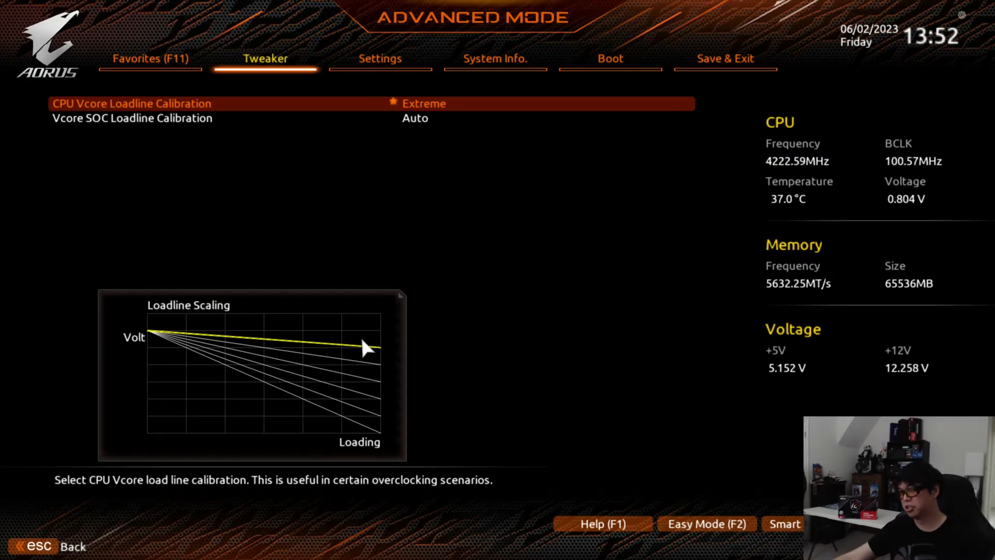
pyautogui.moveTo(385, 364)
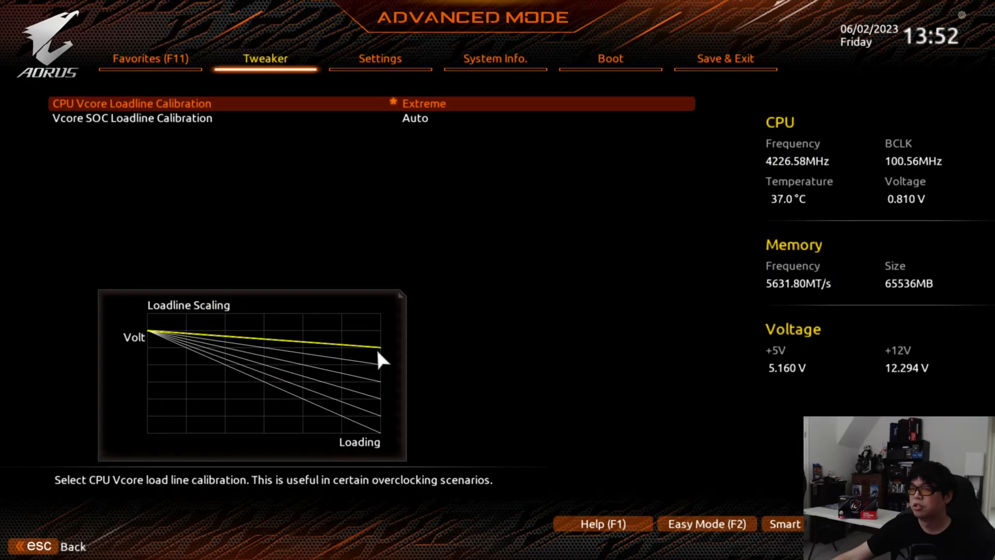
pyautogui.moveTo(428, 370)
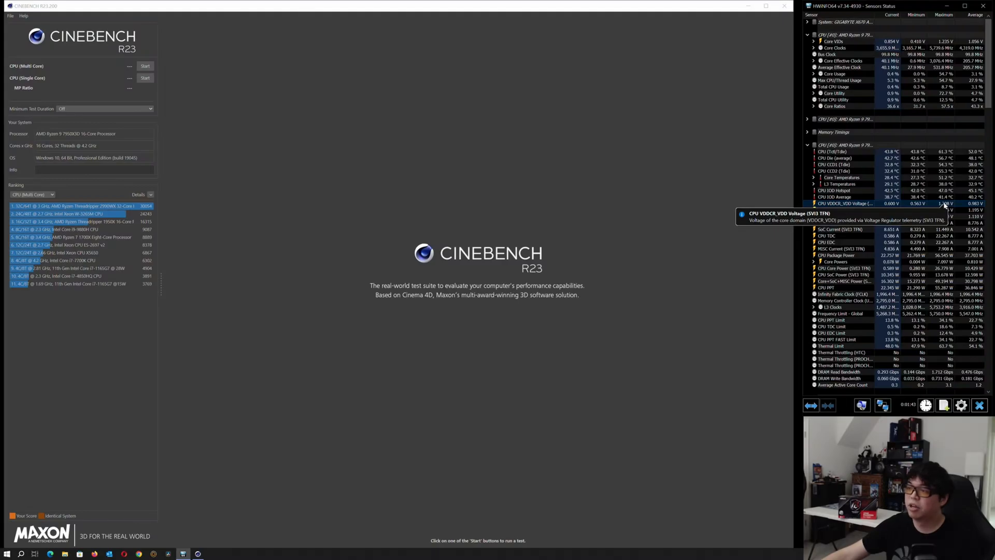
pyautogui.moveTo(827, 40)
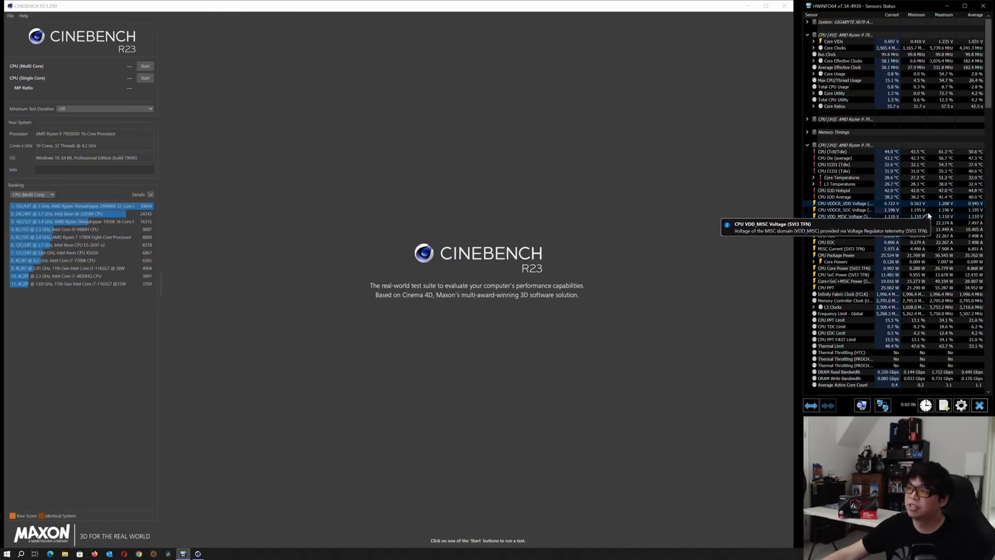
pyautogui.moveTo(863, 259)
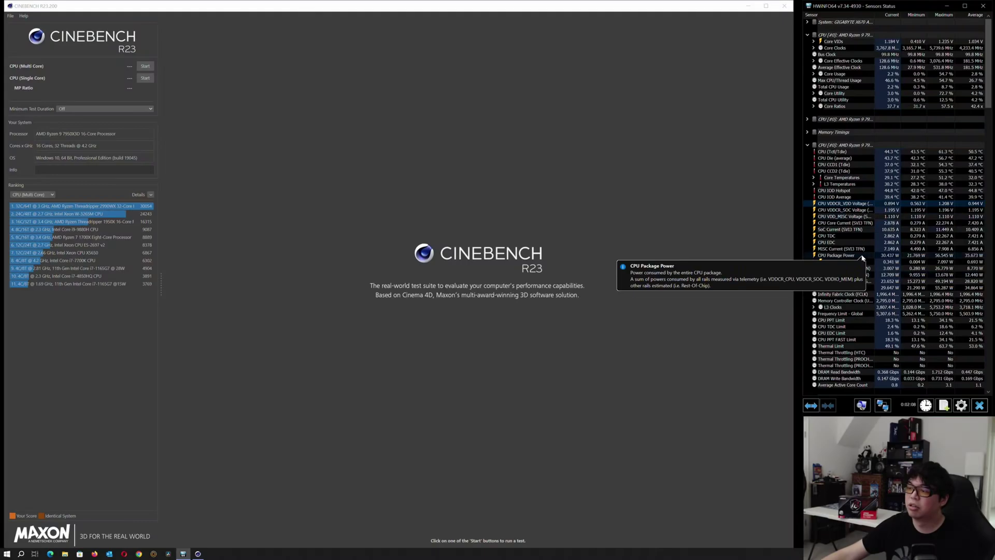
pyautogui.moveTo(860, 190)
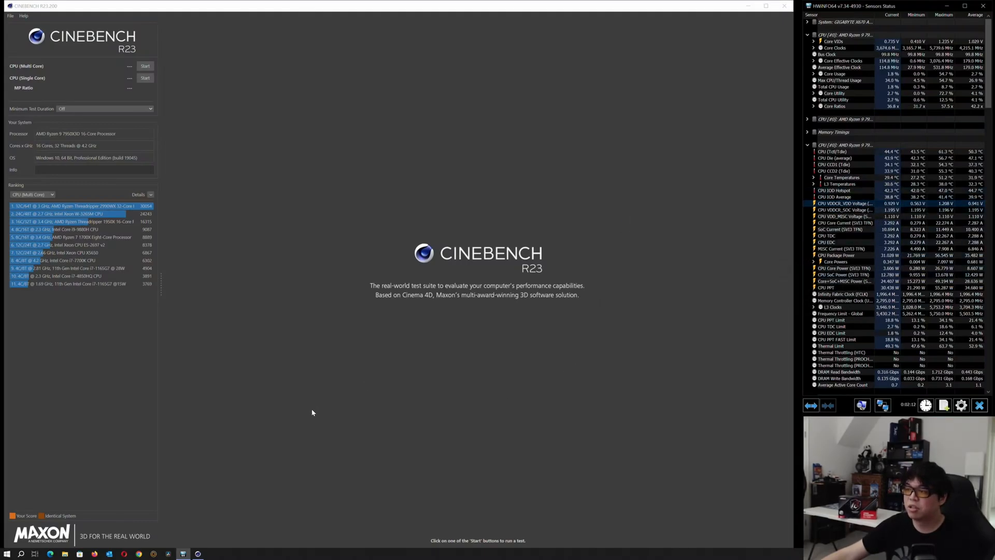
pyautogui.moveTo(279, 383)
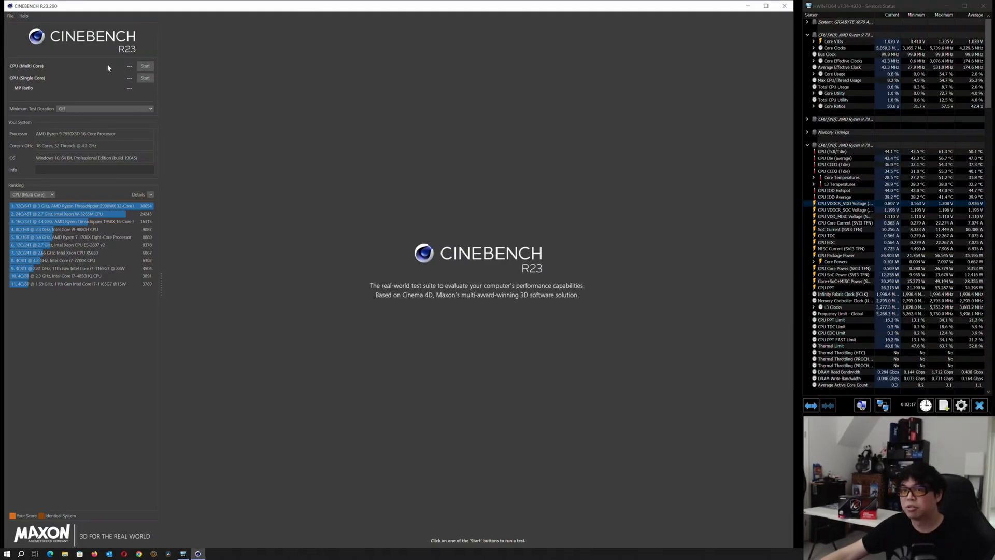
# Run the Cinebench R23 CPU (Multi Core) test, scoring around 37,000 points atop the ranking
pyautogui.click(145, 66)
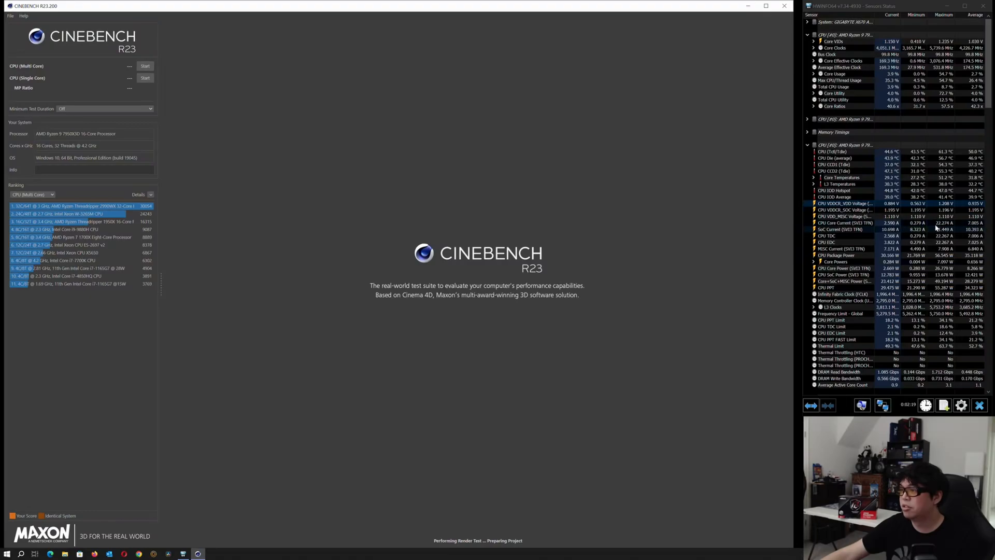
pyautogui.click(144, 66)
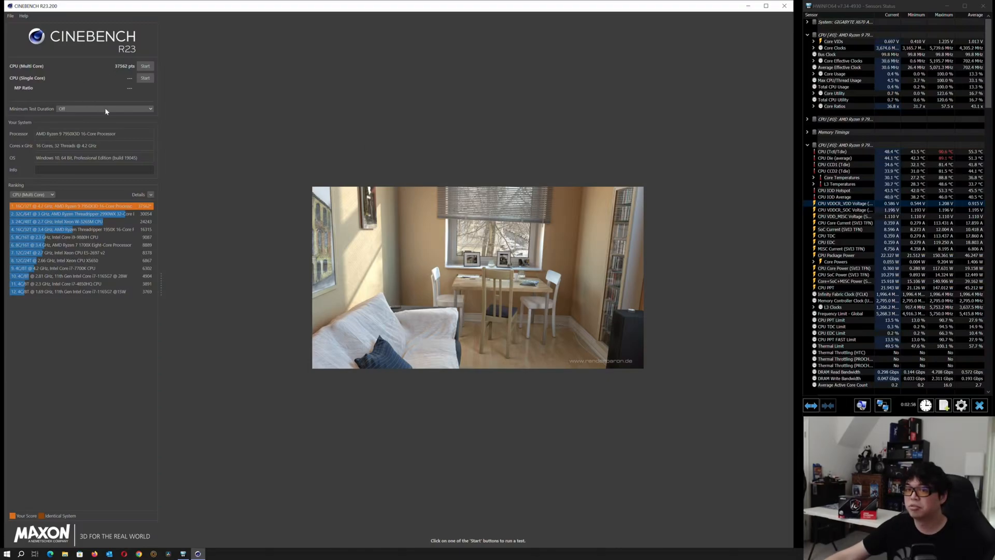
pyautogui.moveTo(274, 294)
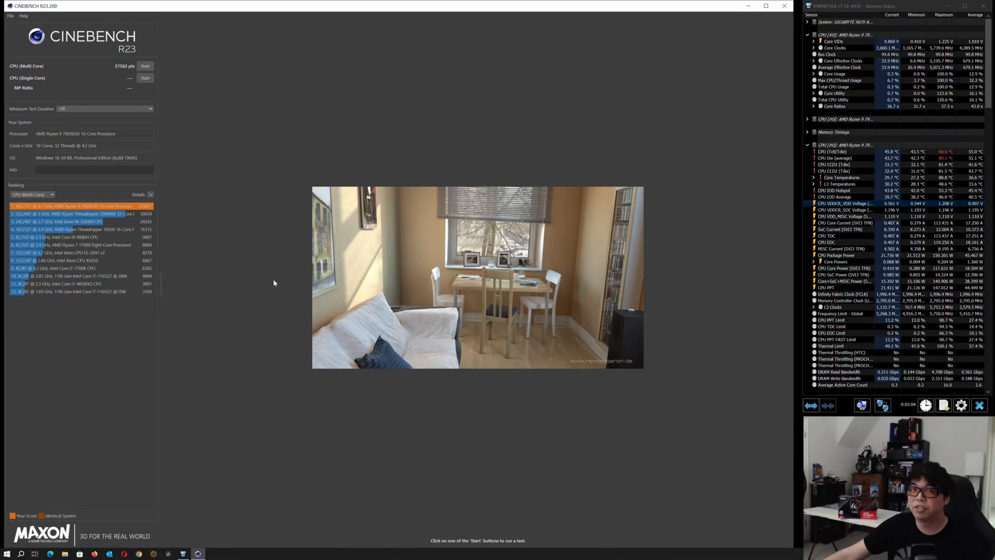
pyautogui.moveTo(278, 284)
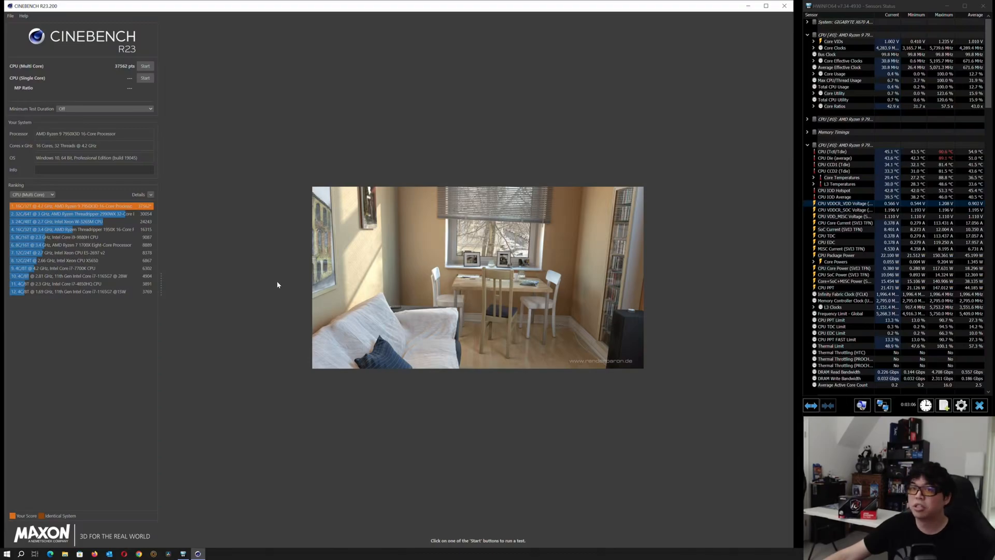